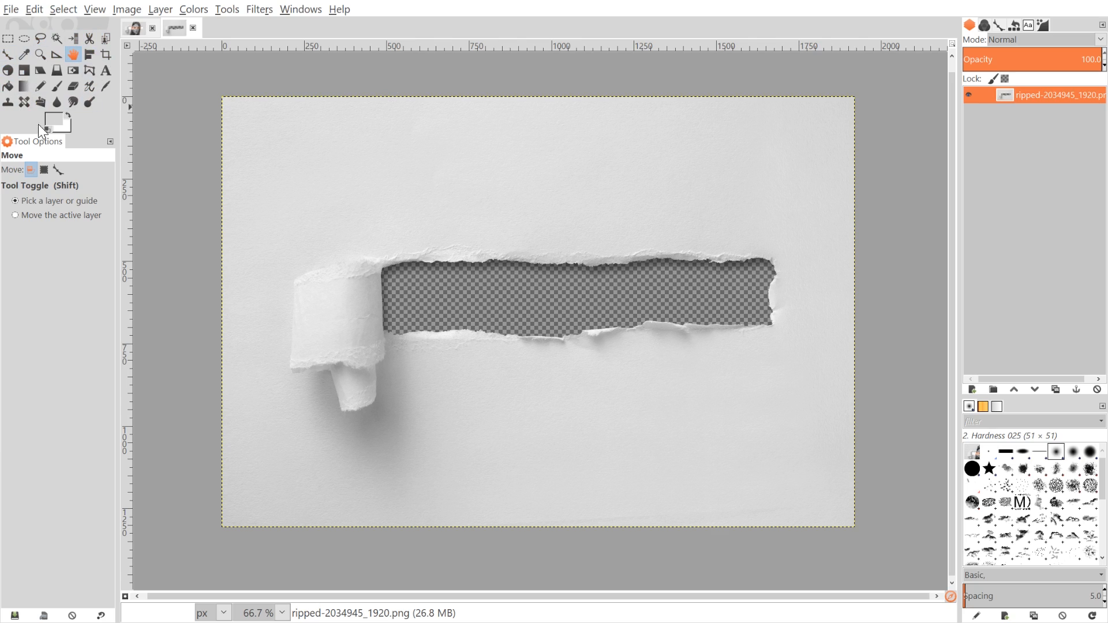
- Open the model portrait as a new layer above the torn-paper image
click(105, 86)
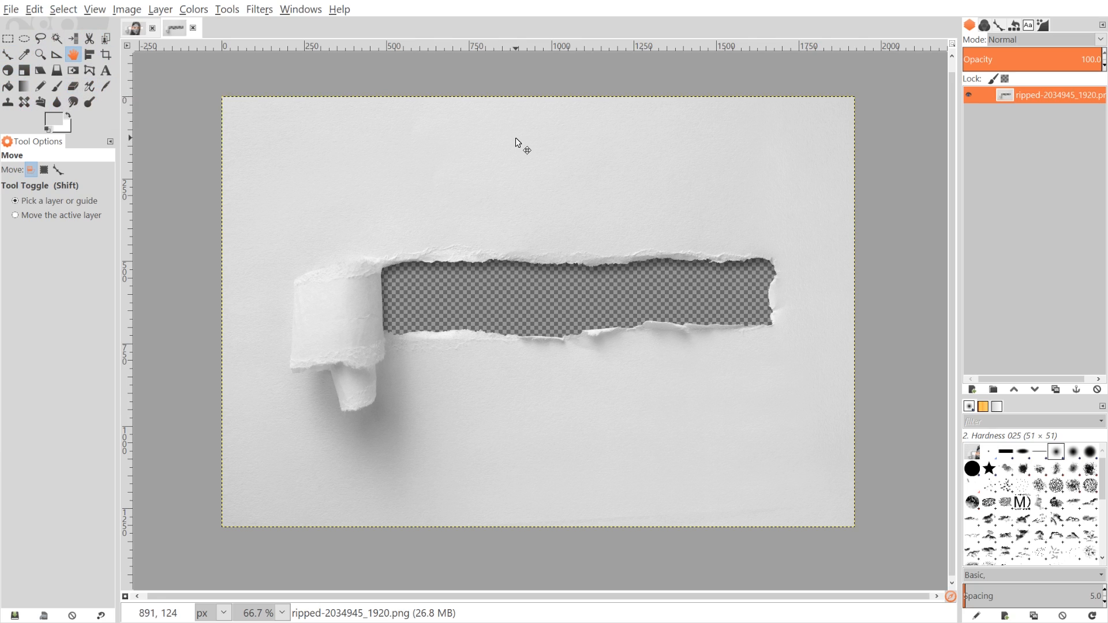
mouse_move(491, 360)
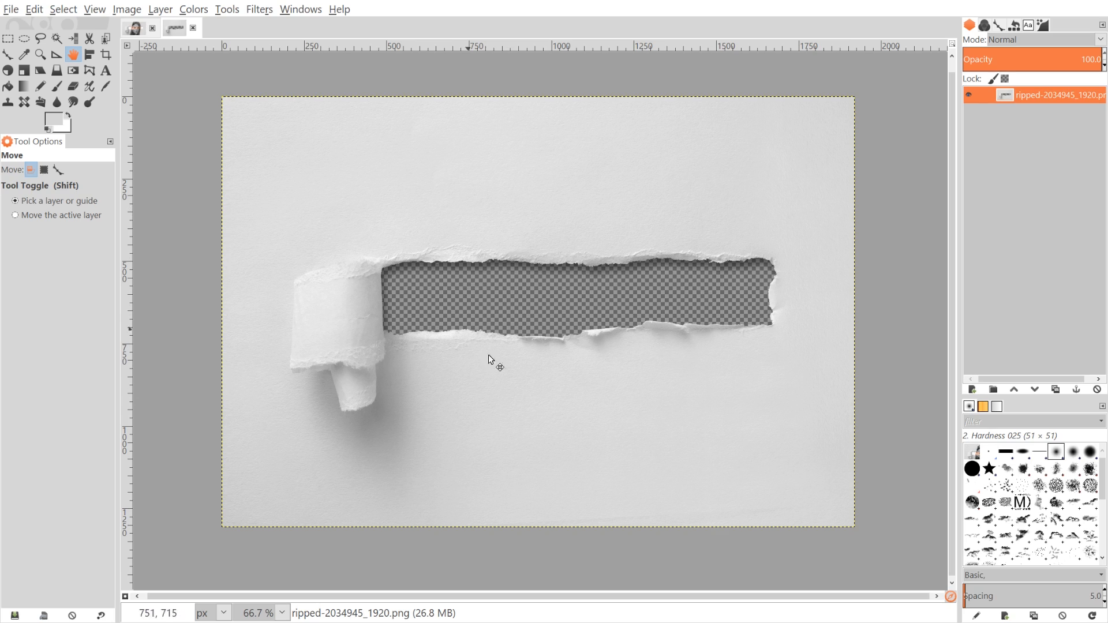
mouse_move(496, 214)
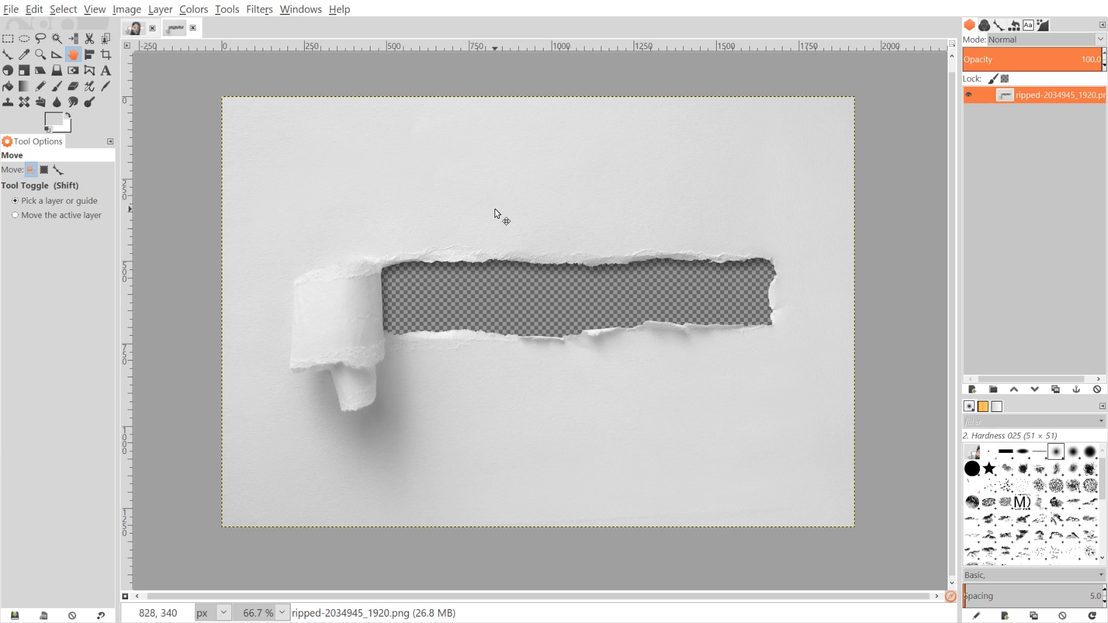
mouse_move(599, 333)
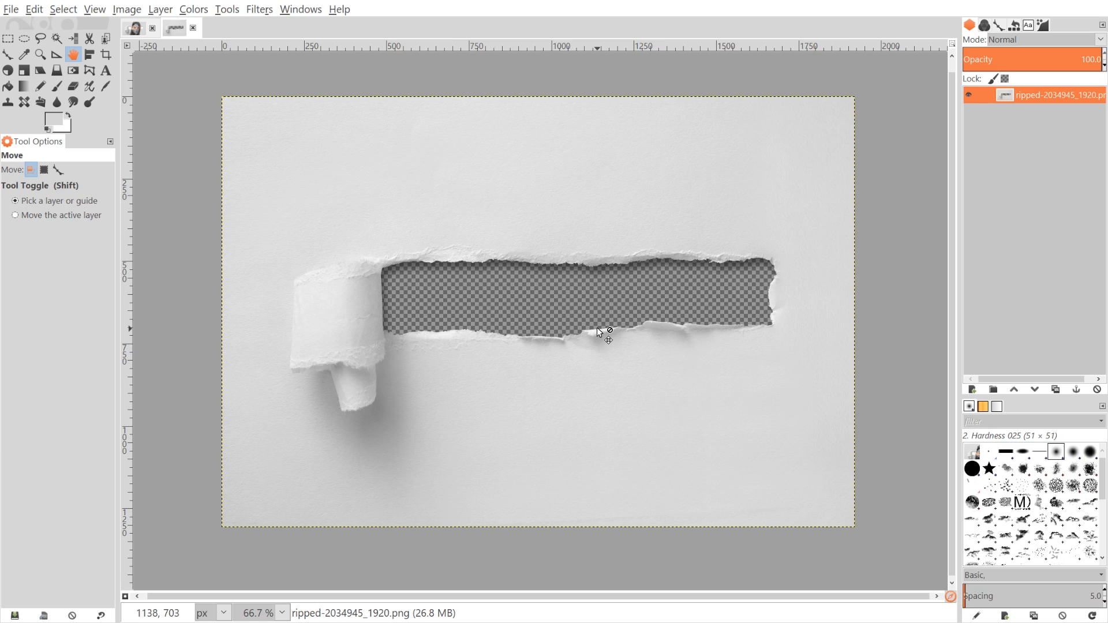
mouse_move(516, 410)
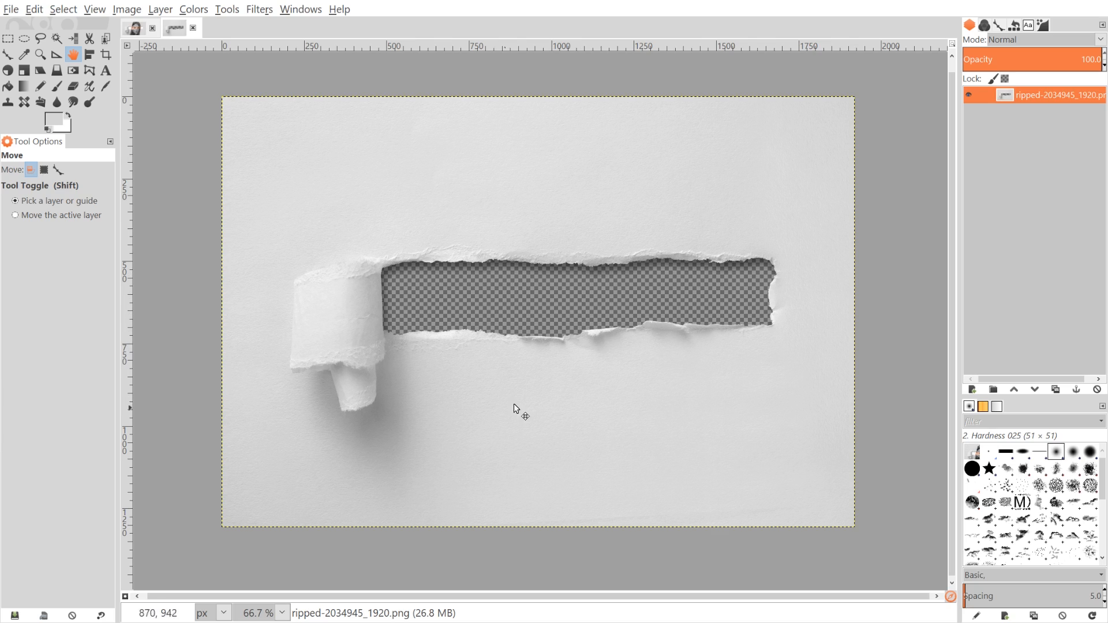
mouse_move(507, 397)
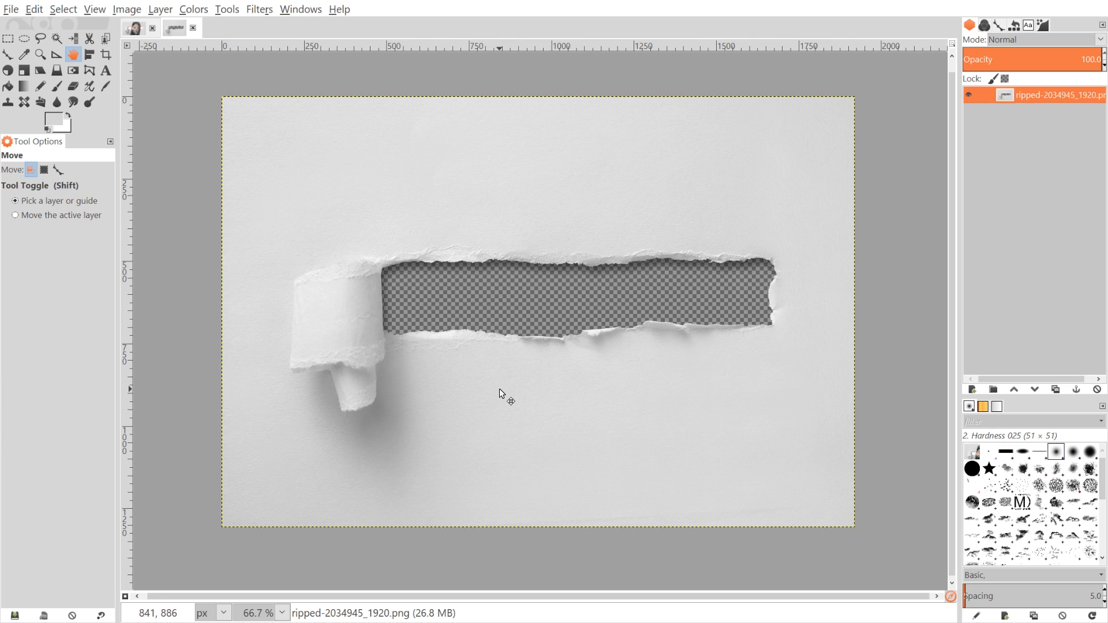
mouse_move(592, 419)
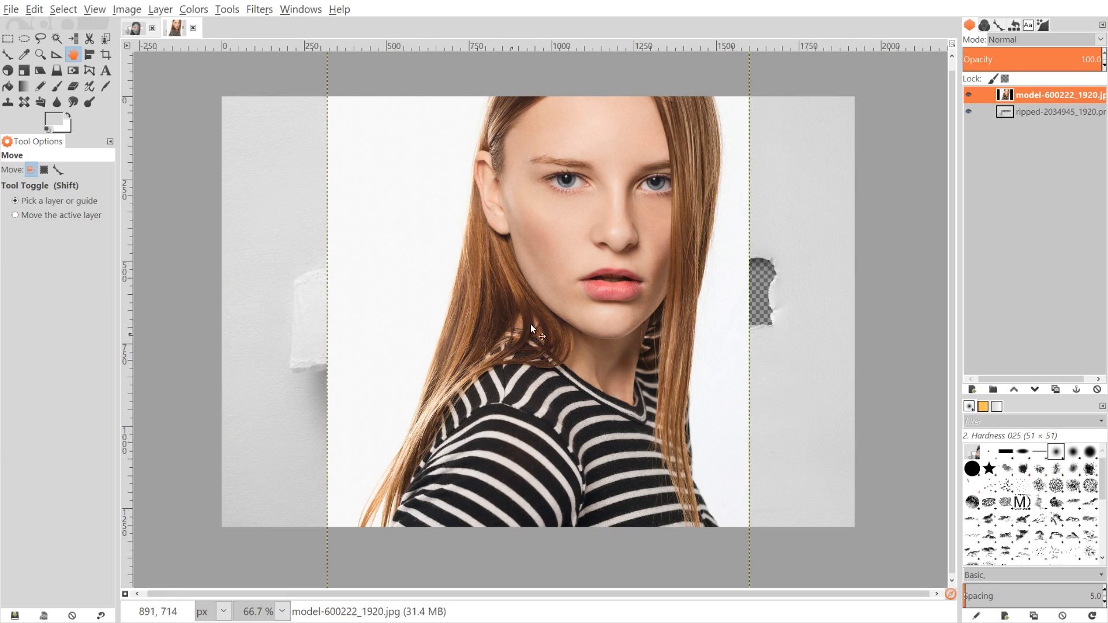
- Lower the model layer's opacity to about 62 and align her eyes with the torn hole
drag(1074, 60, 1025, 60)
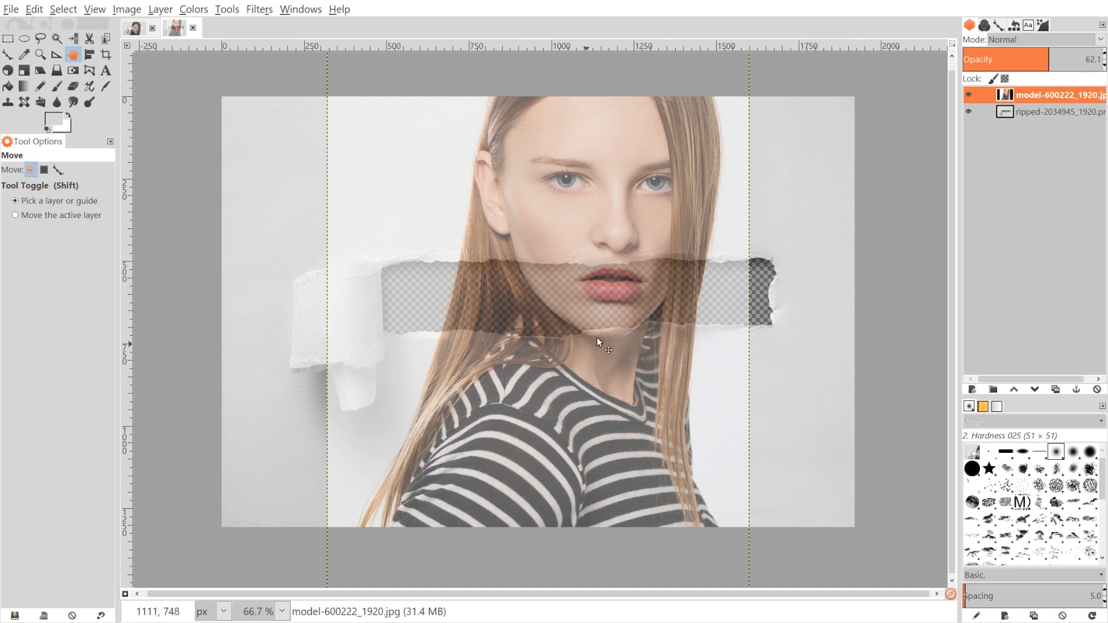
mouse_move(22, 55)
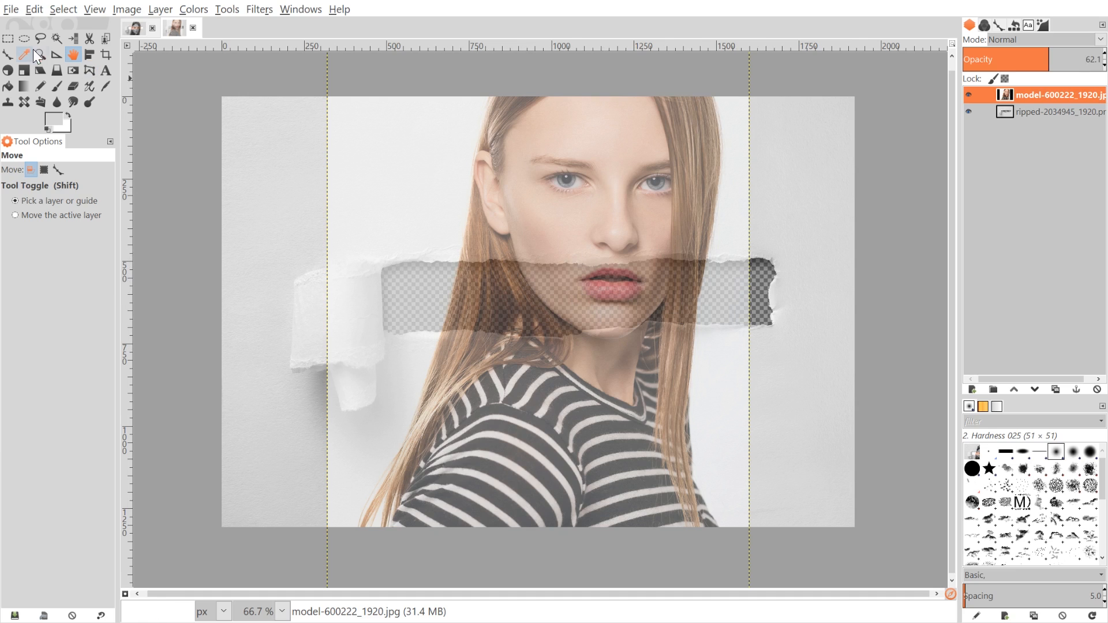
mouse_move(456, 210)
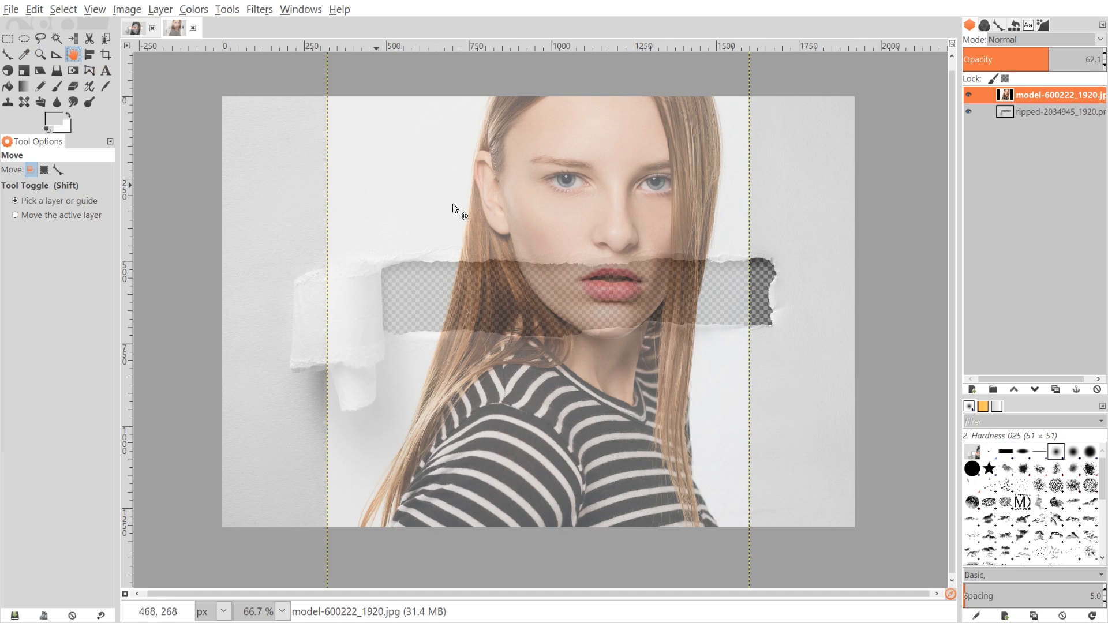
drag(452, 207, 632, 286)
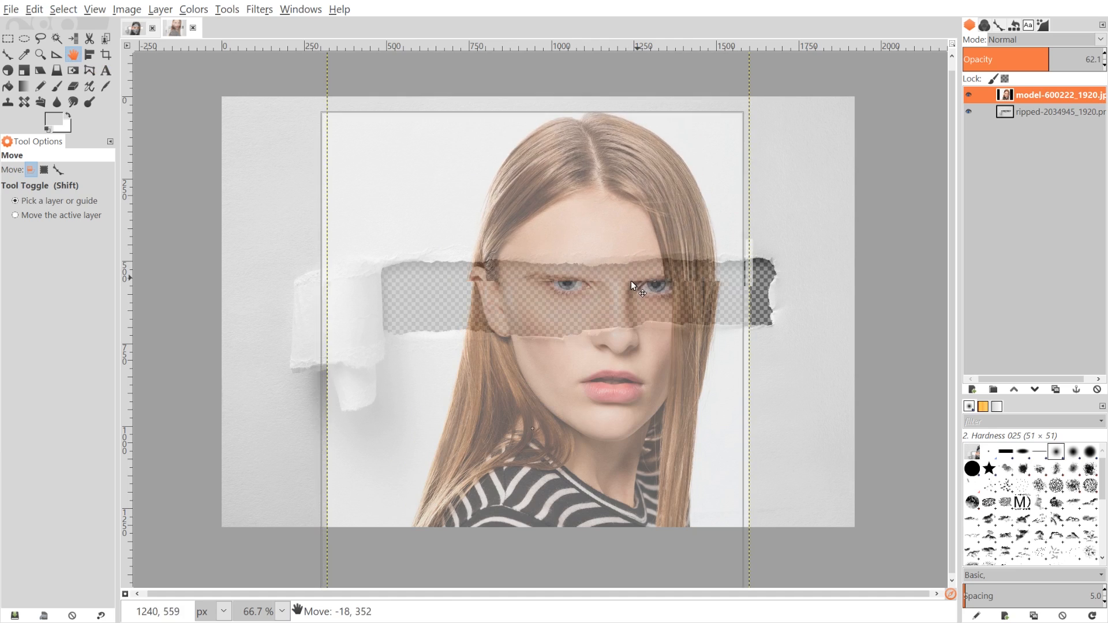
drag(632, 285, 639, 315)
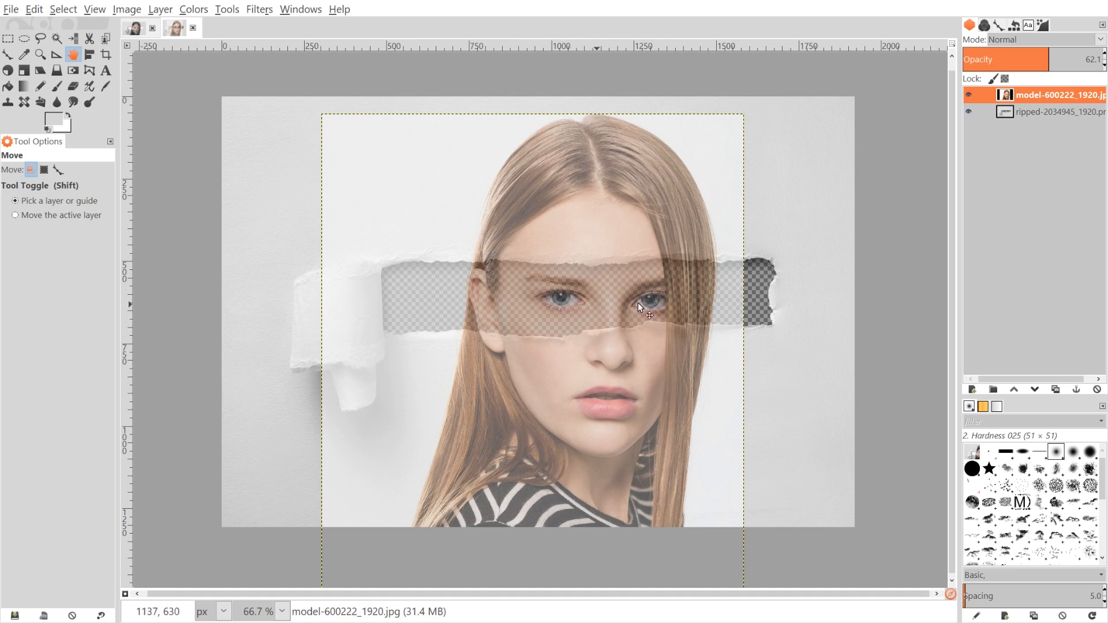
mouse_move(753, 304)
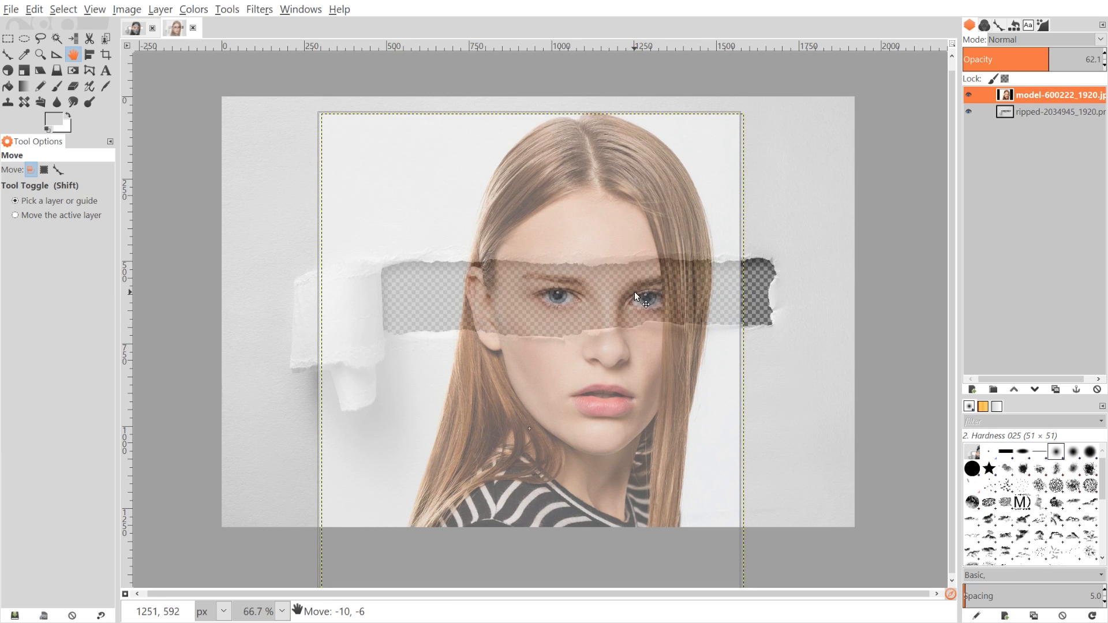
drag(636, 297, 629, 292)
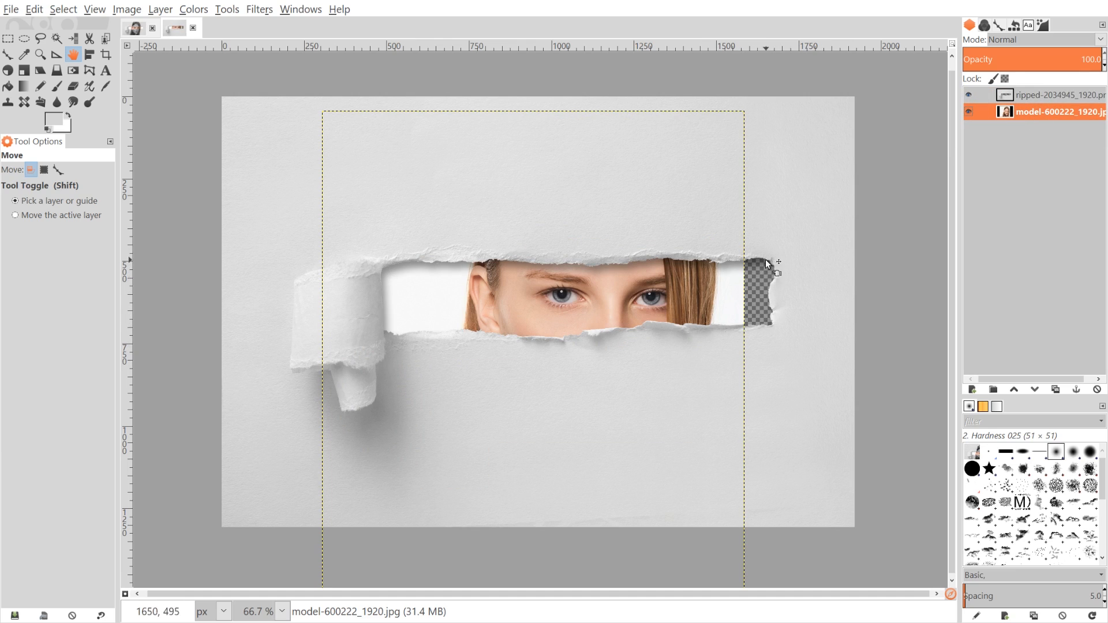
mouse_move(809, 345)
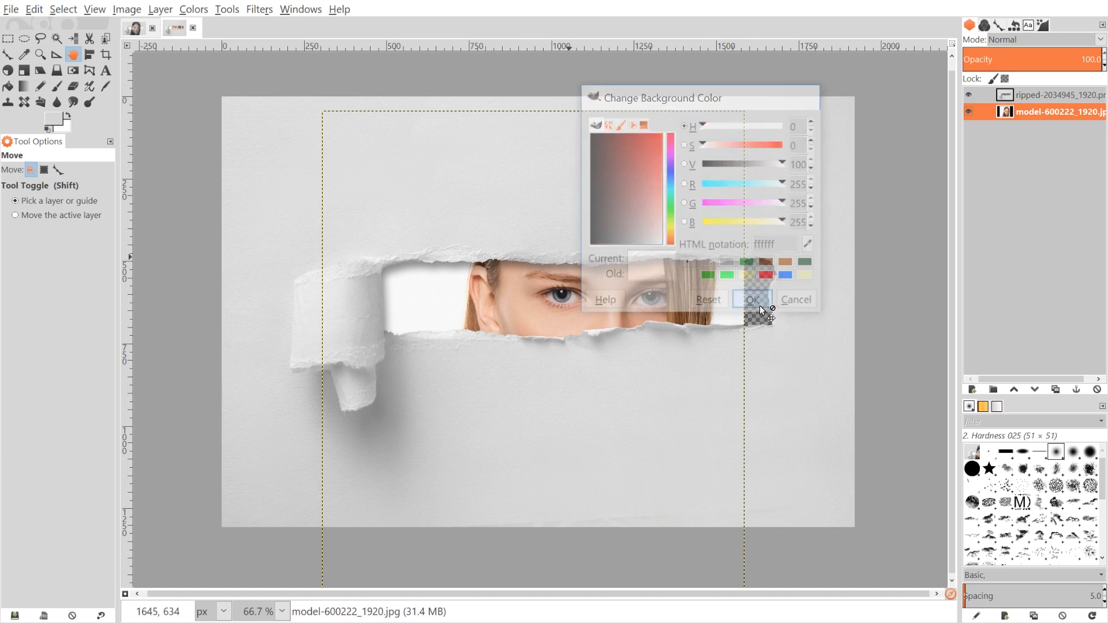
- Confirm ffffff as the background colour
click(751, 299)
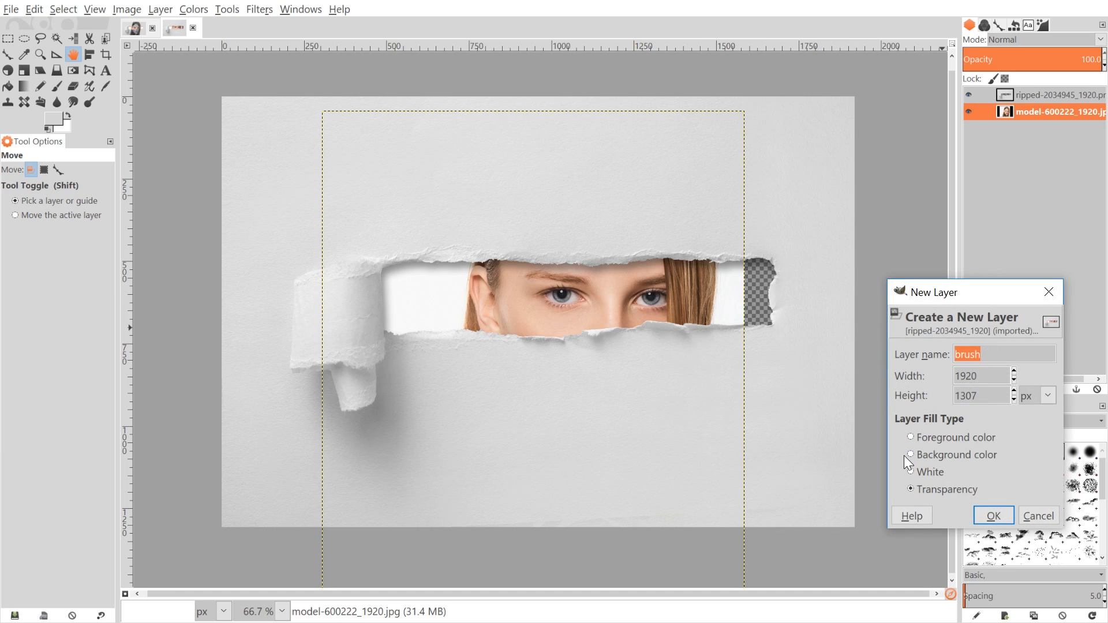
- Add a 'brush' layer filled with the white background colour, then reselect the model layer
click(910, 455)
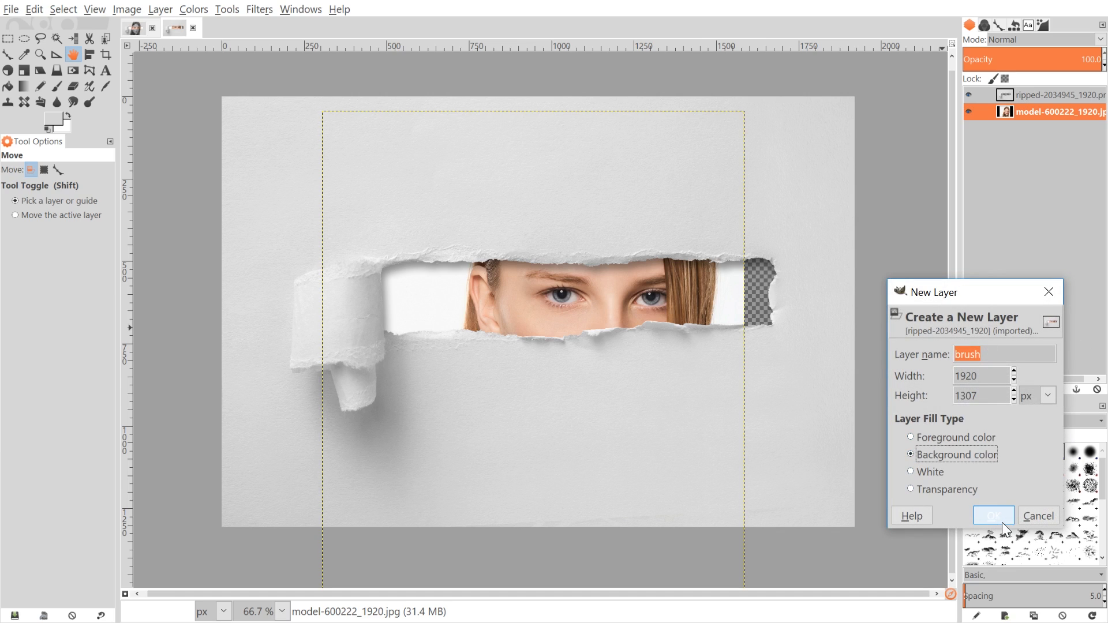
click(993, 516)
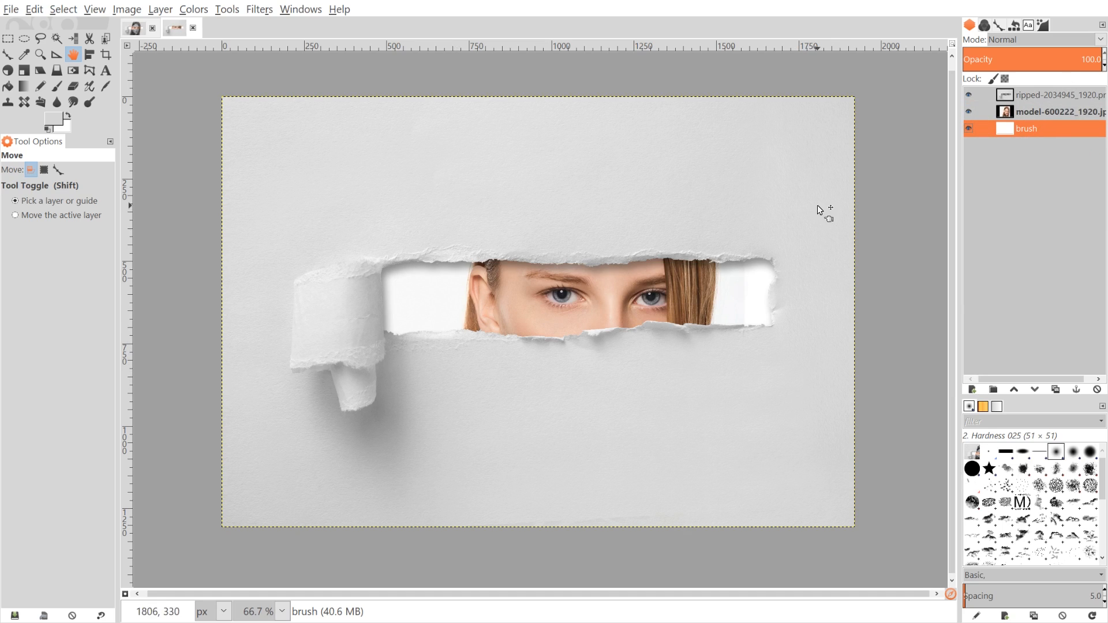
mouse_move(581, 460)
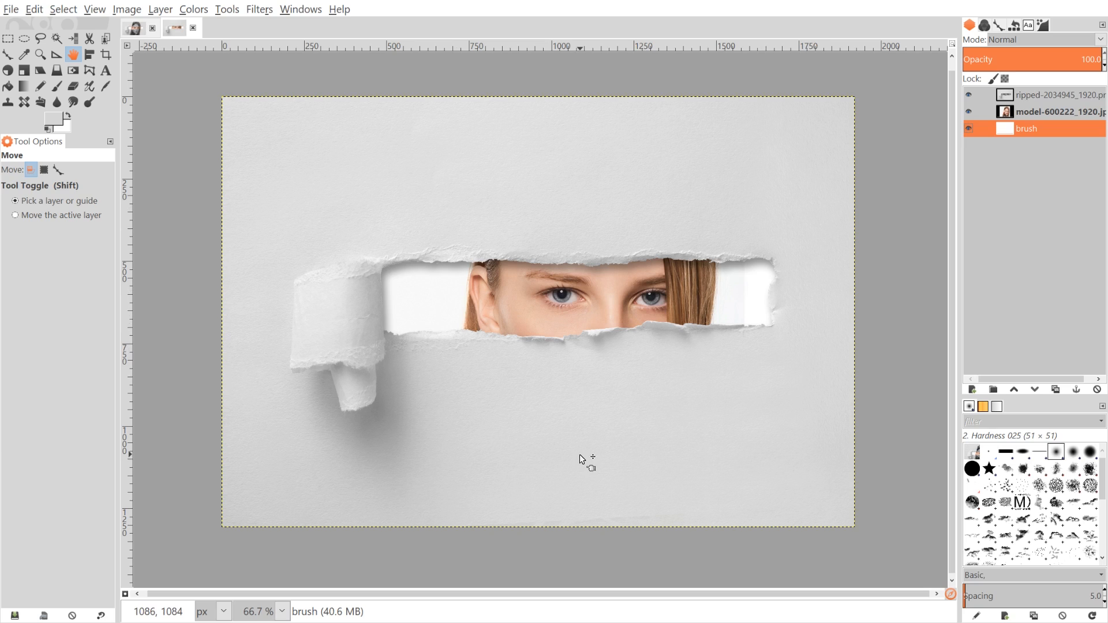
click(1054, 111)
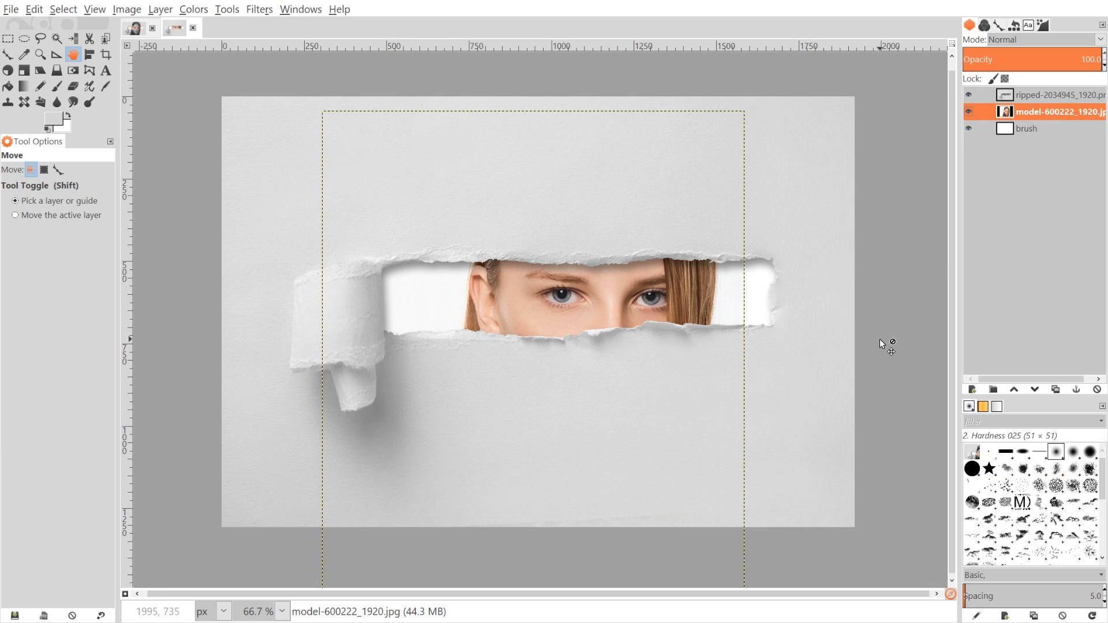
mouse_move(1055, 389)
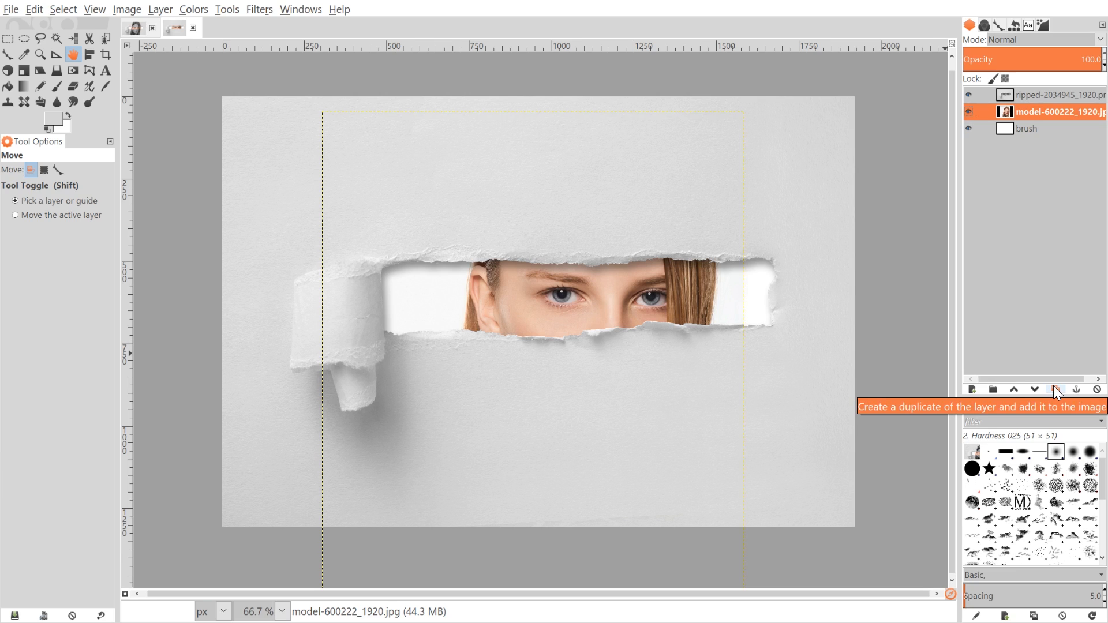
- Duplicate the model layer and set the copy's blend mode to Multiply
click(1054, 390)
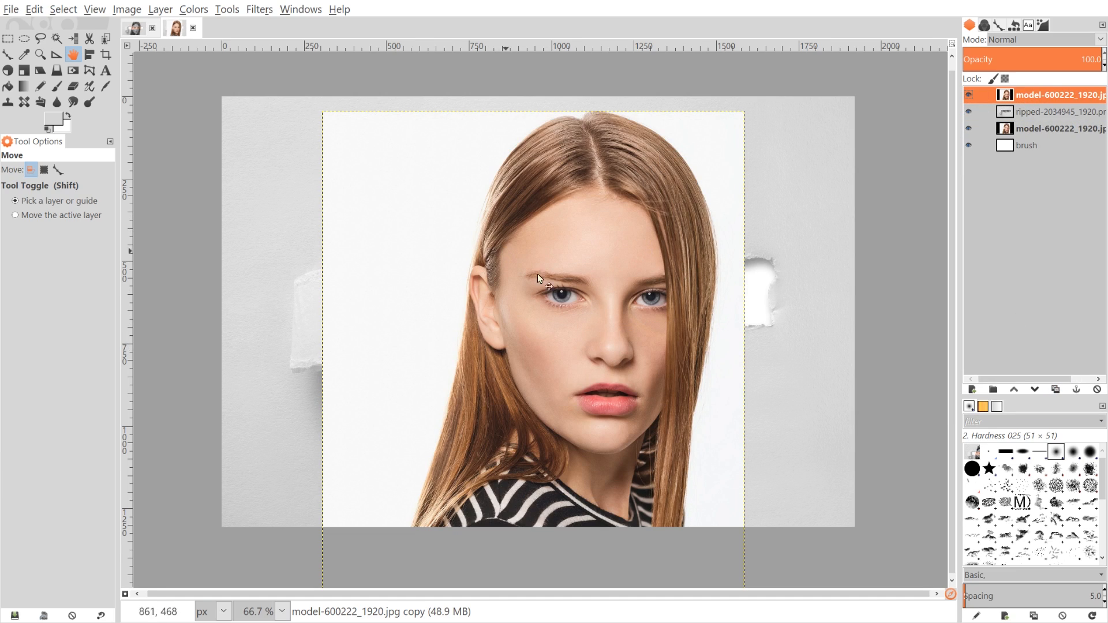
mouse_move(952, 167)
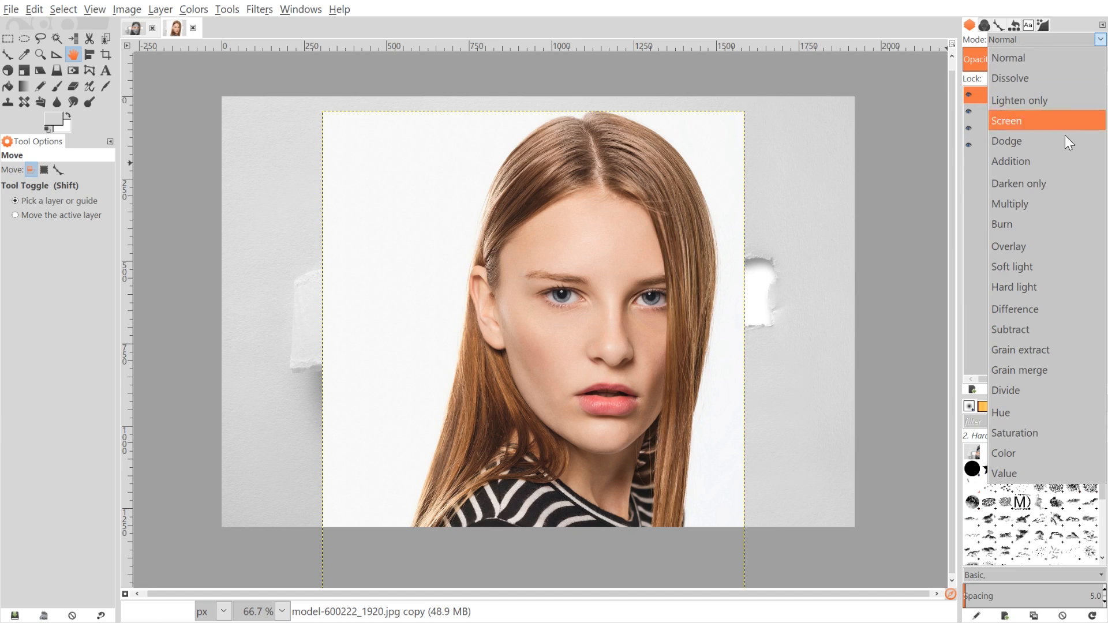
click(1010, 204)
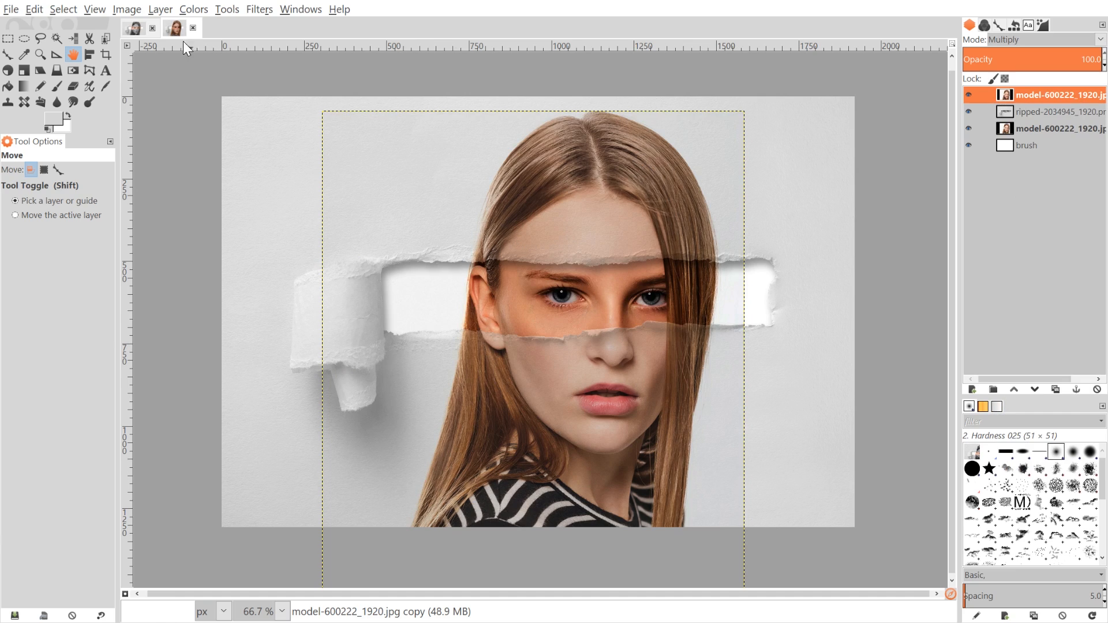
click(192, 10)
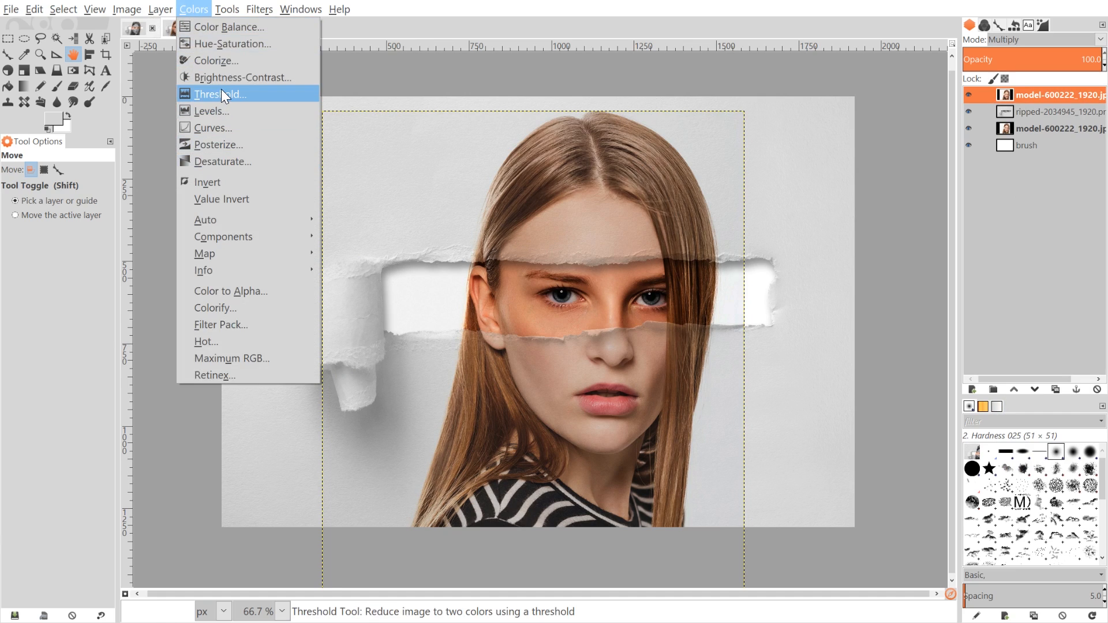
- Desaturate the Multiply portrait copy, then select the torn-paper layer
click(223, 161)
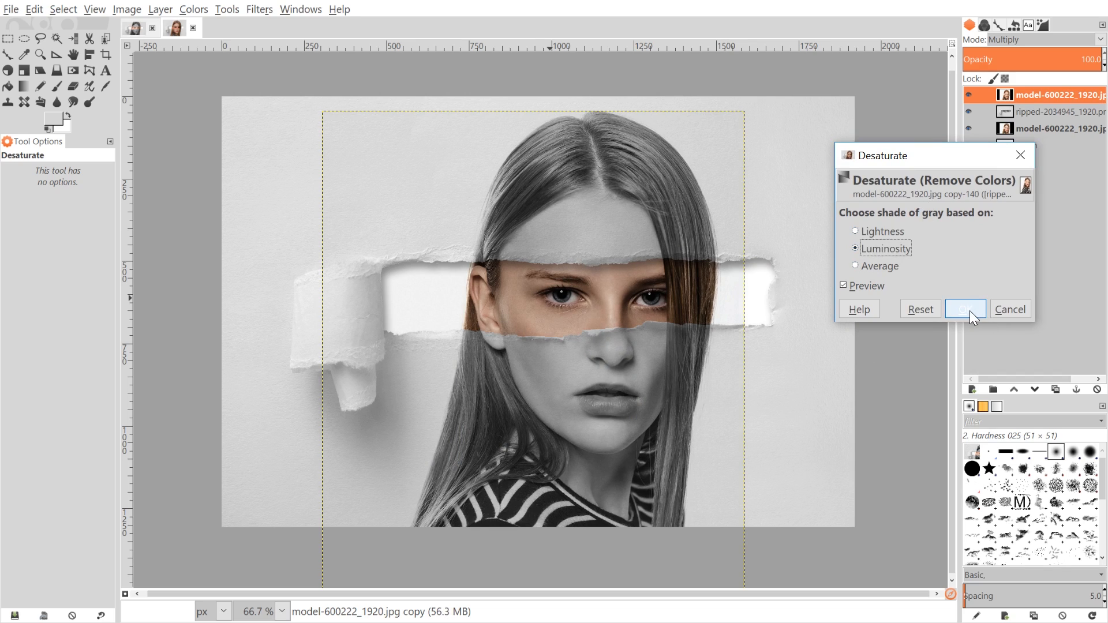
click(964, 309)
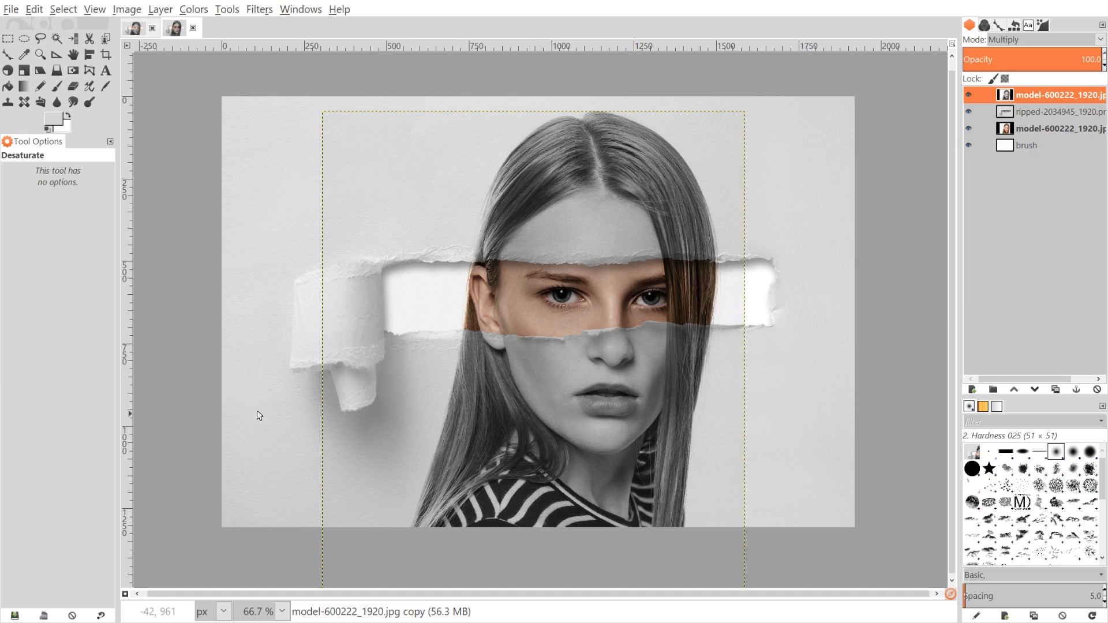
mouse_move(408, 295)
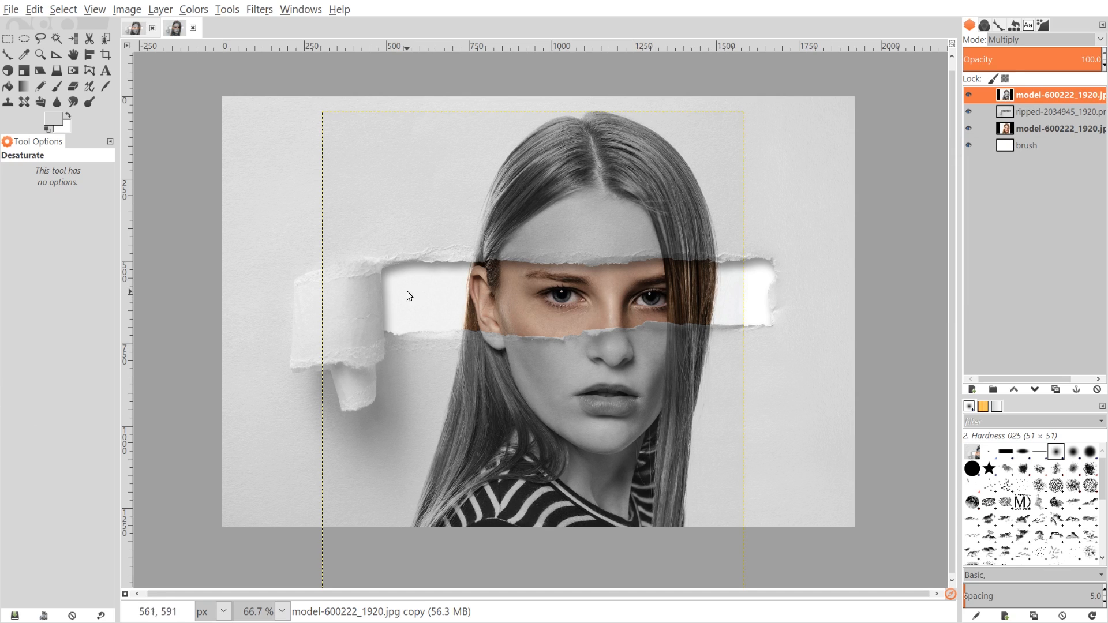
mouse_move(742, 302)
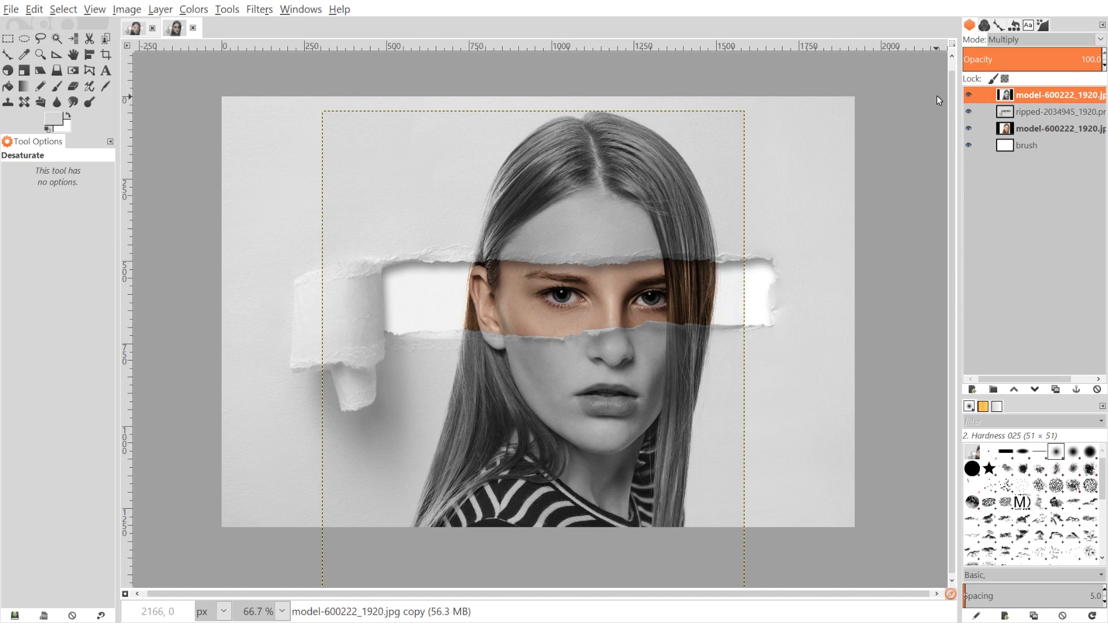
click(987, 95)
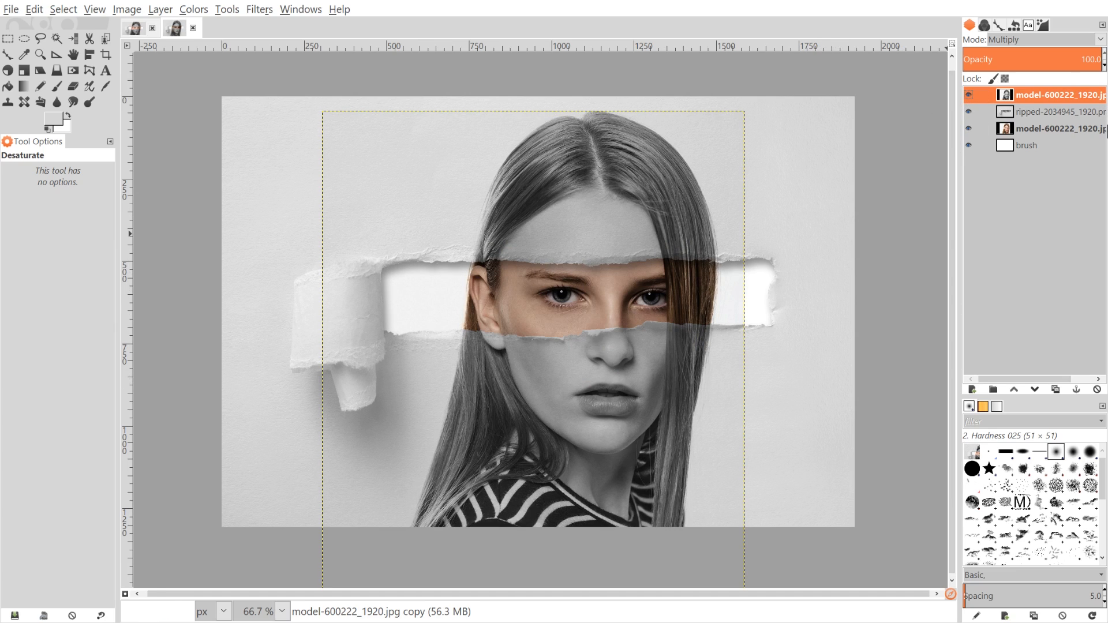
click(1053, 112)
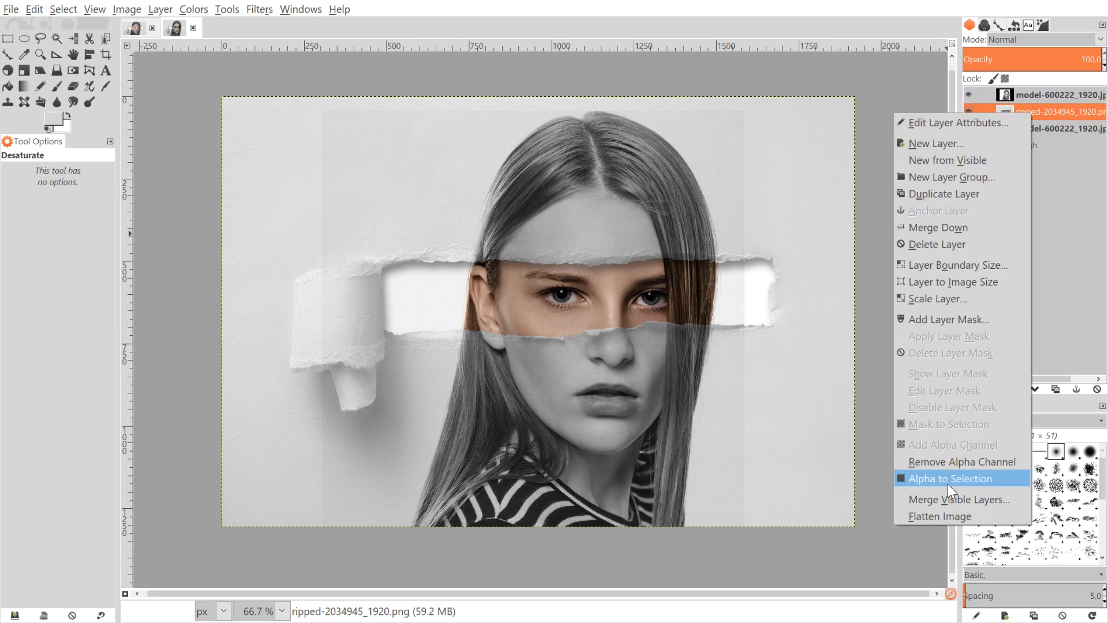
- Delete the hole area from the face copy using the paper's alpha selection, then deselect
click(951, 478)
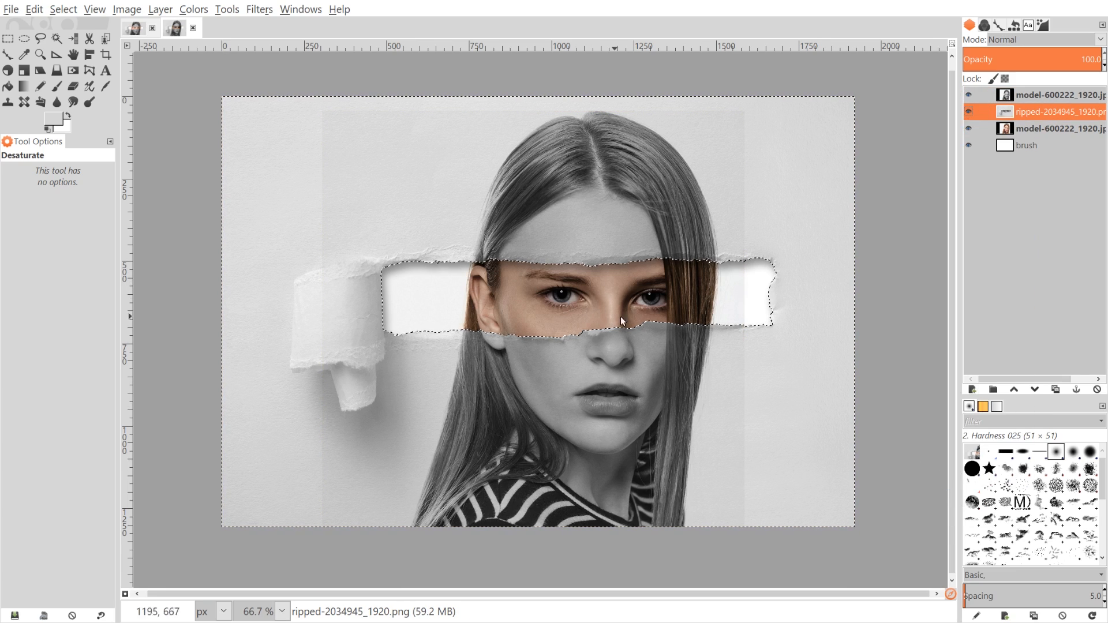
click(63, 9)
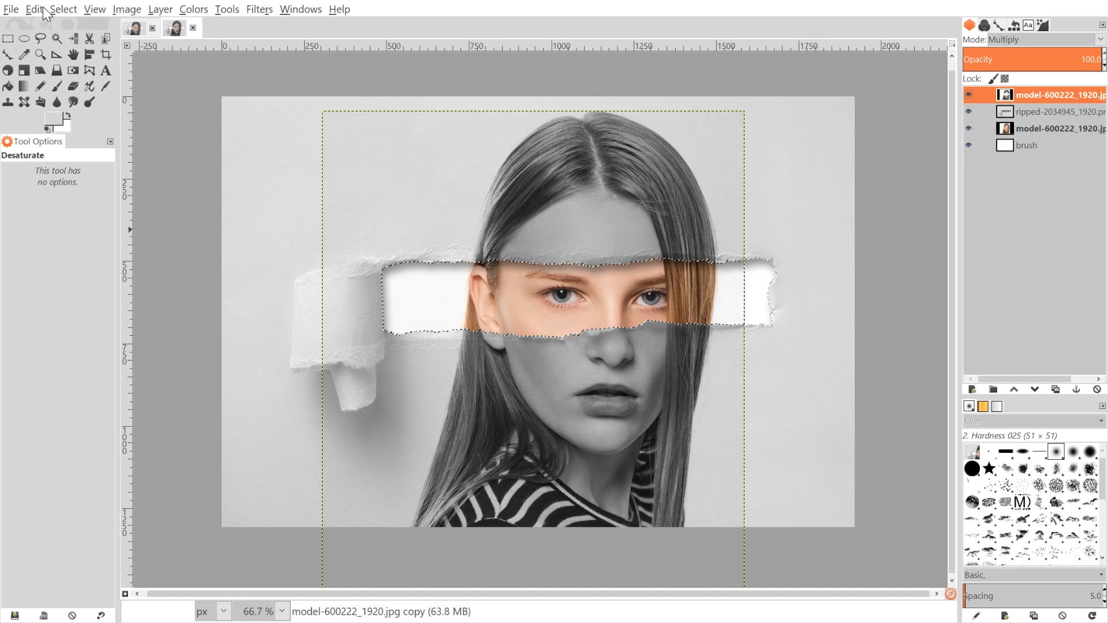
click(34, 9)
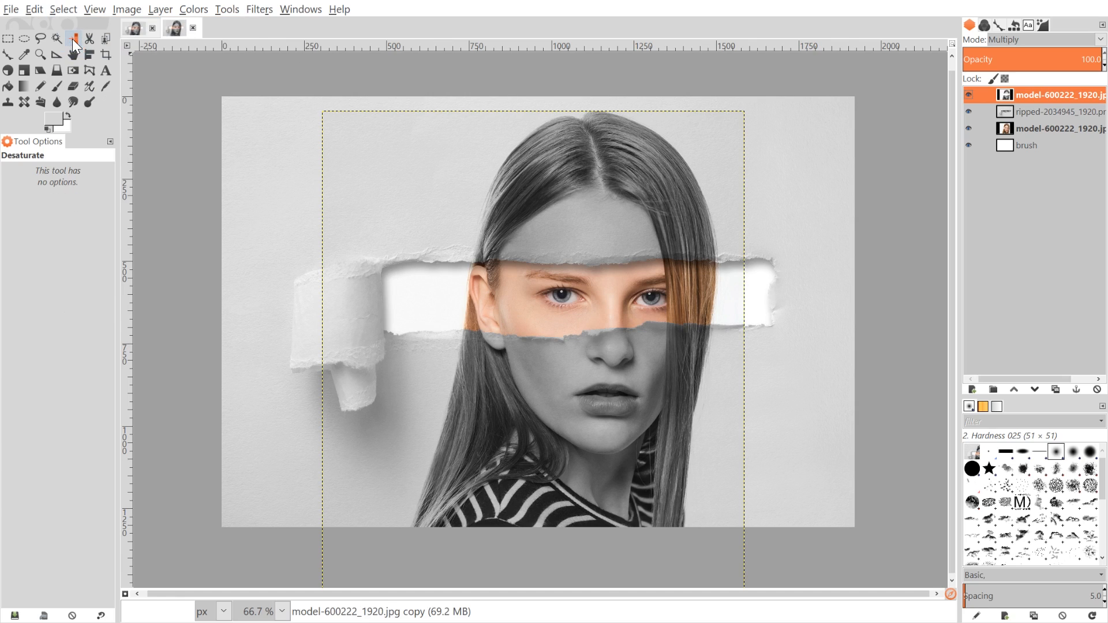
mouse_move(286, 55)
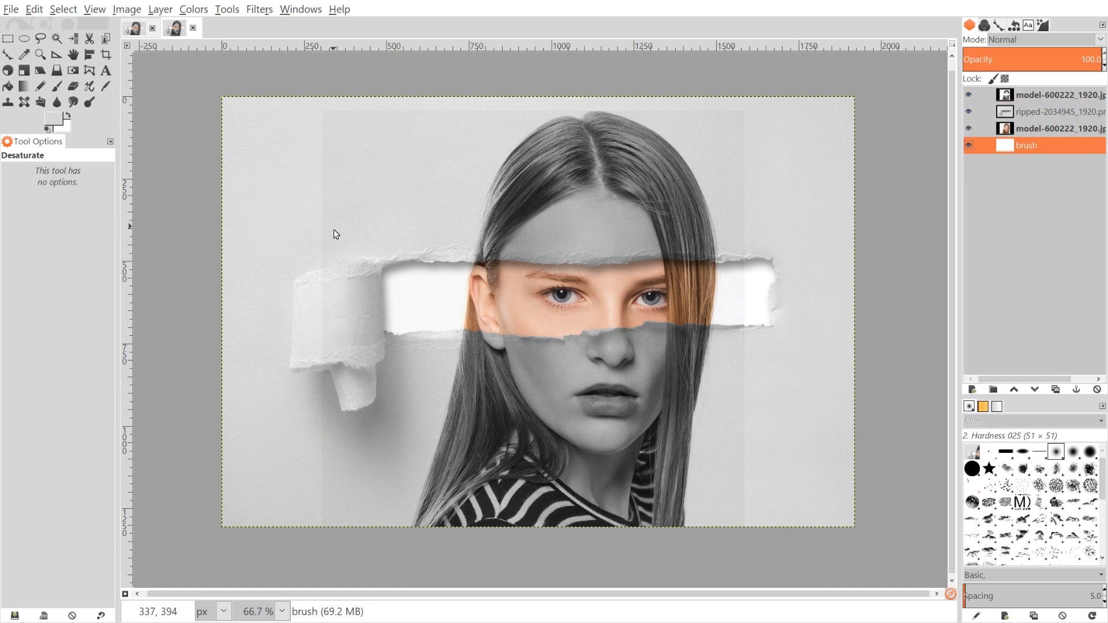
mouse_move(638, 92)
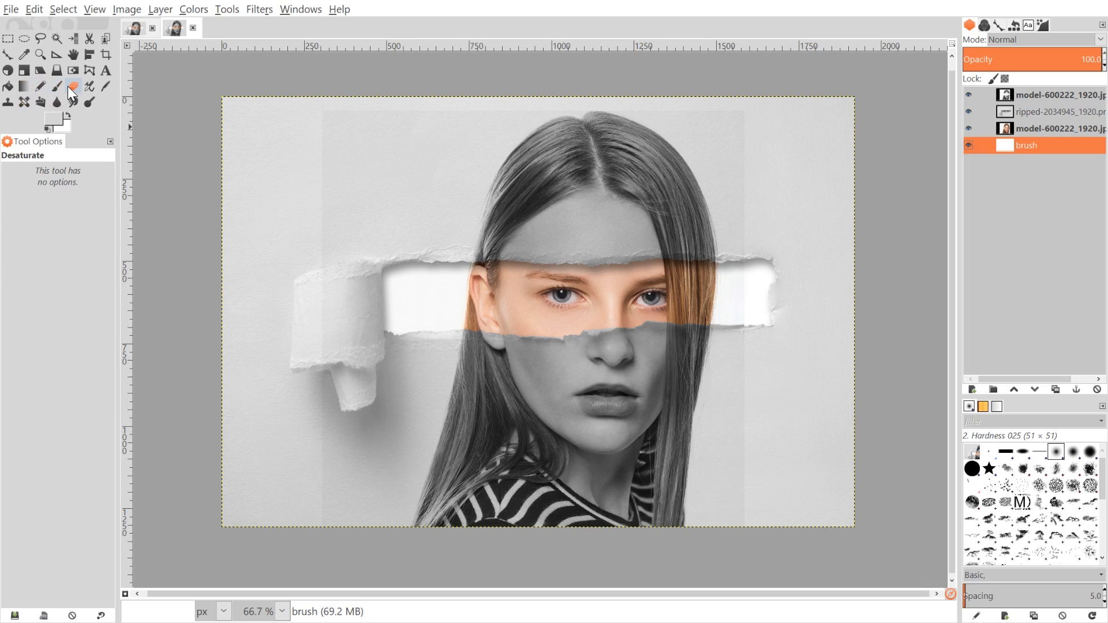
- Erase the face copy's left border with a smaller soft eraser brush
click(73, 87)
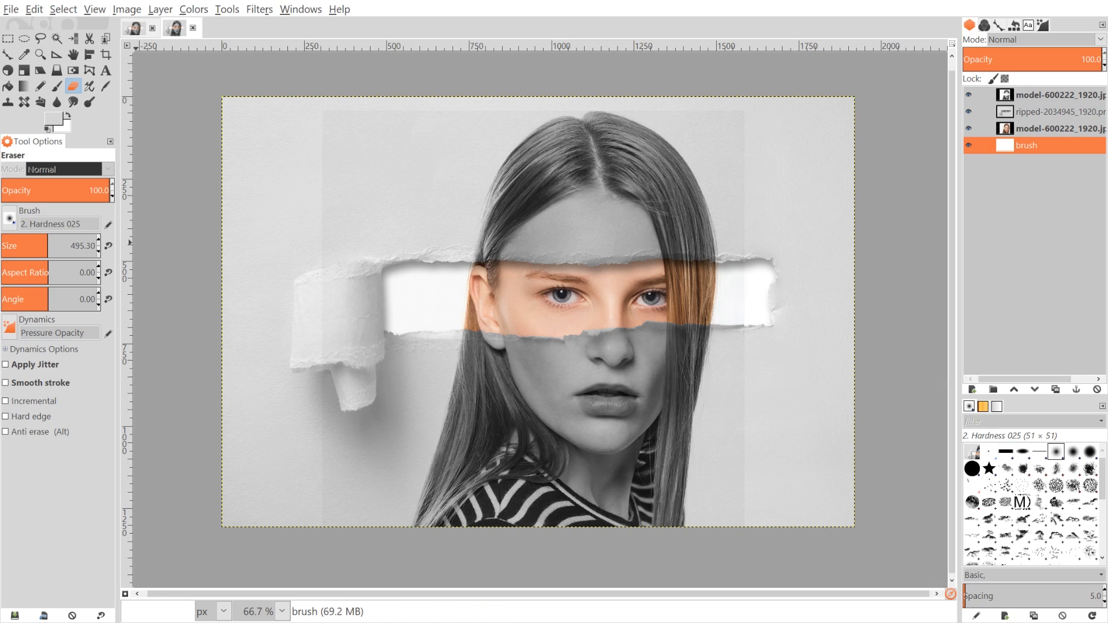
click(970, 95)
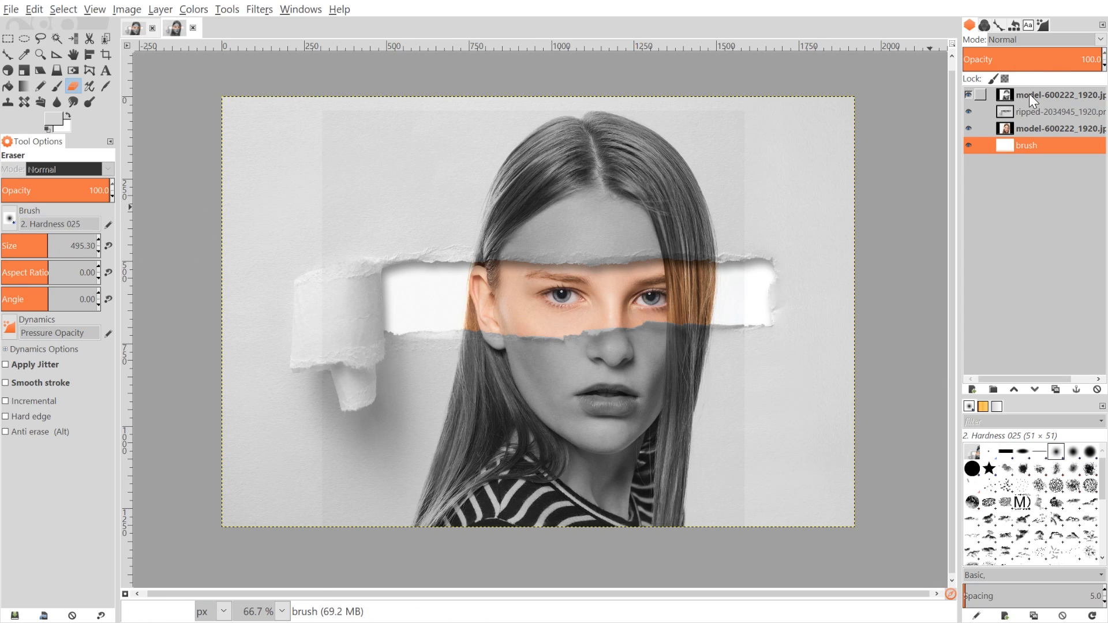
click(1053, 95)
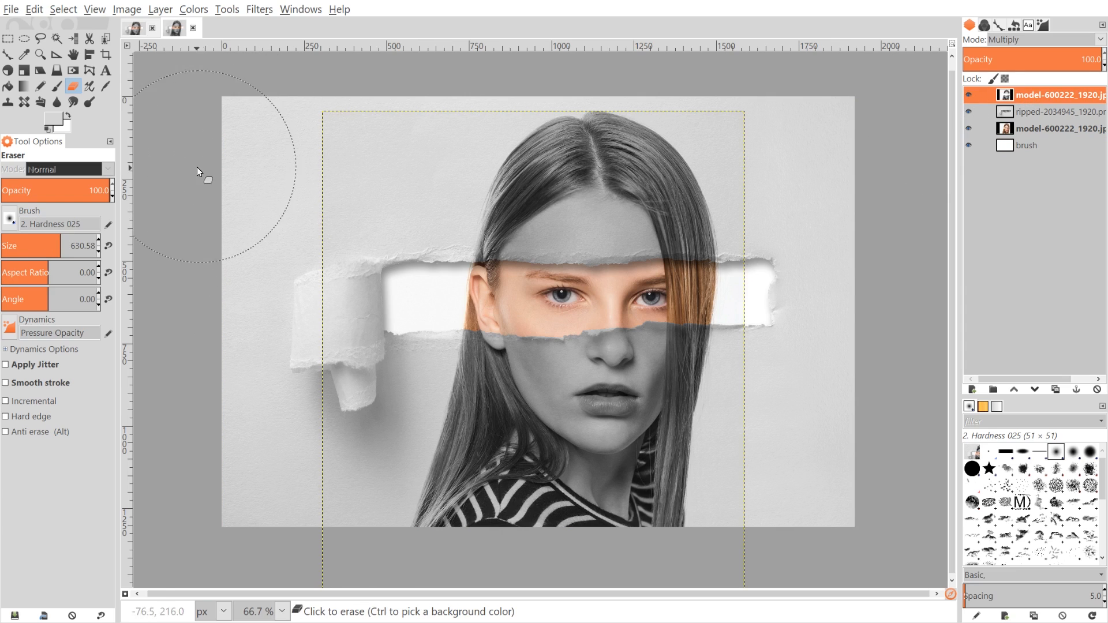
mouse_move(296, 213)
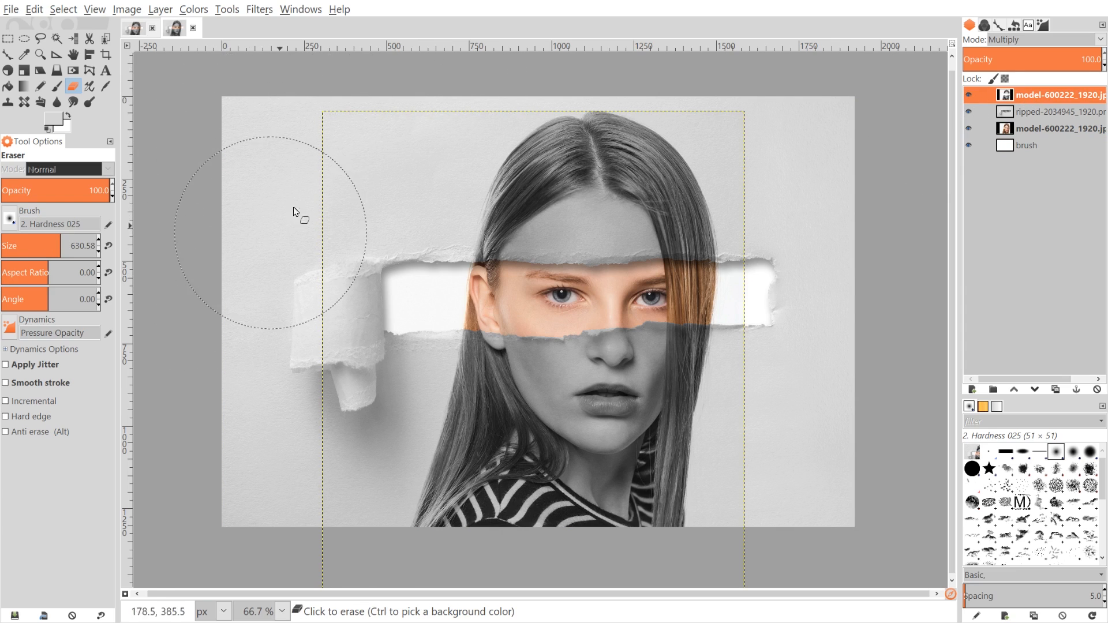
mouse_move(820, 491)
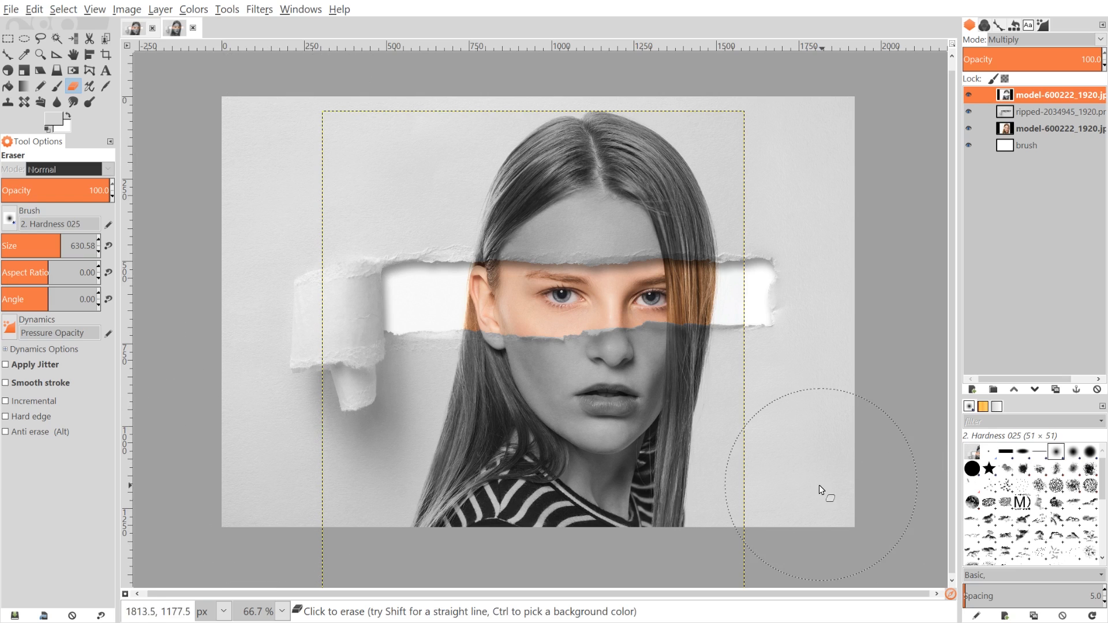
mouse_move(756, 67)
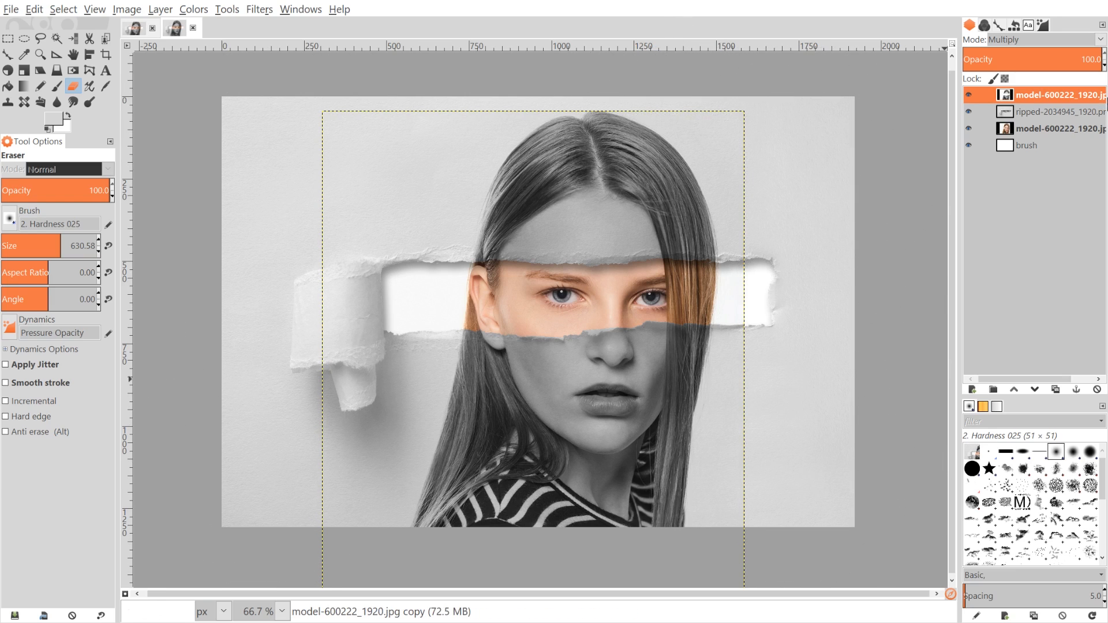
click(1025, 145)
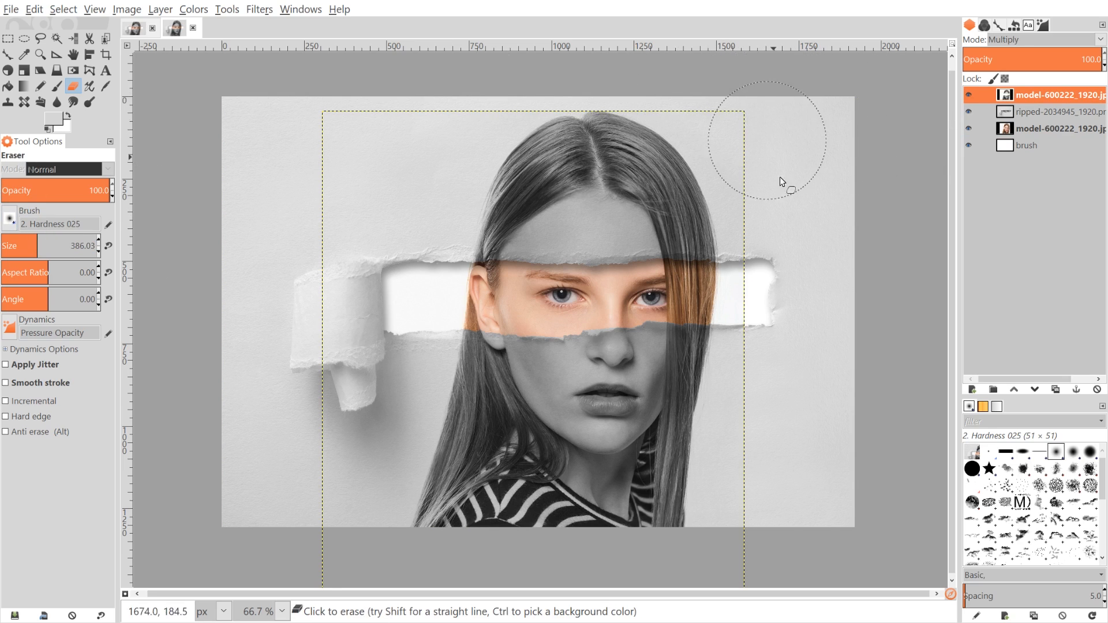
mouse_move(783, 362)
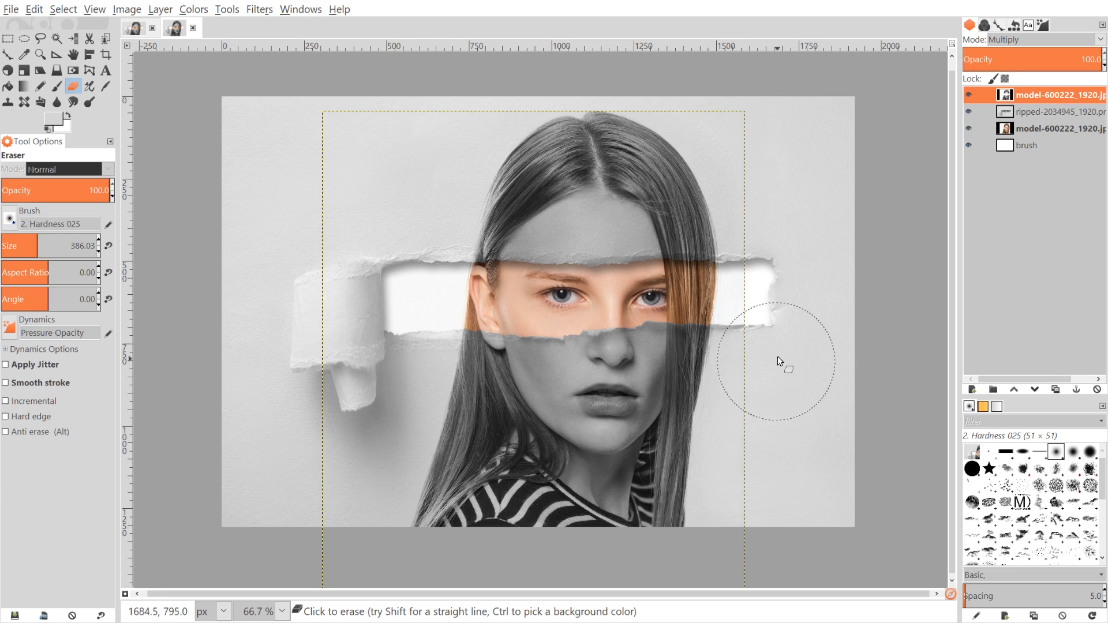
mouse_move(387, 364)
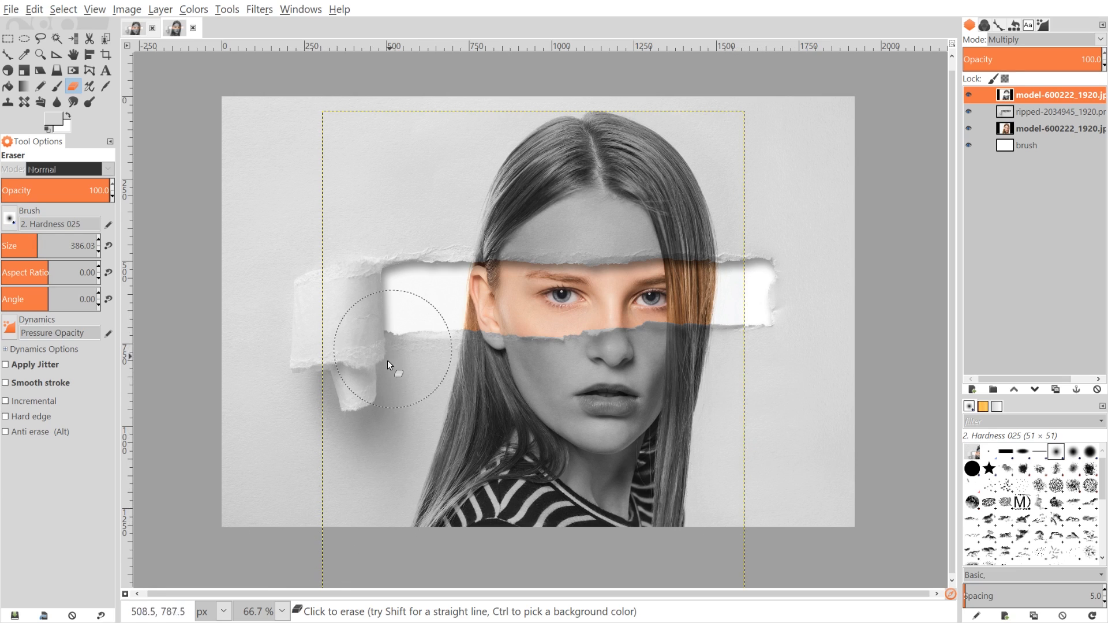
drag(387, 364, 465, 114)
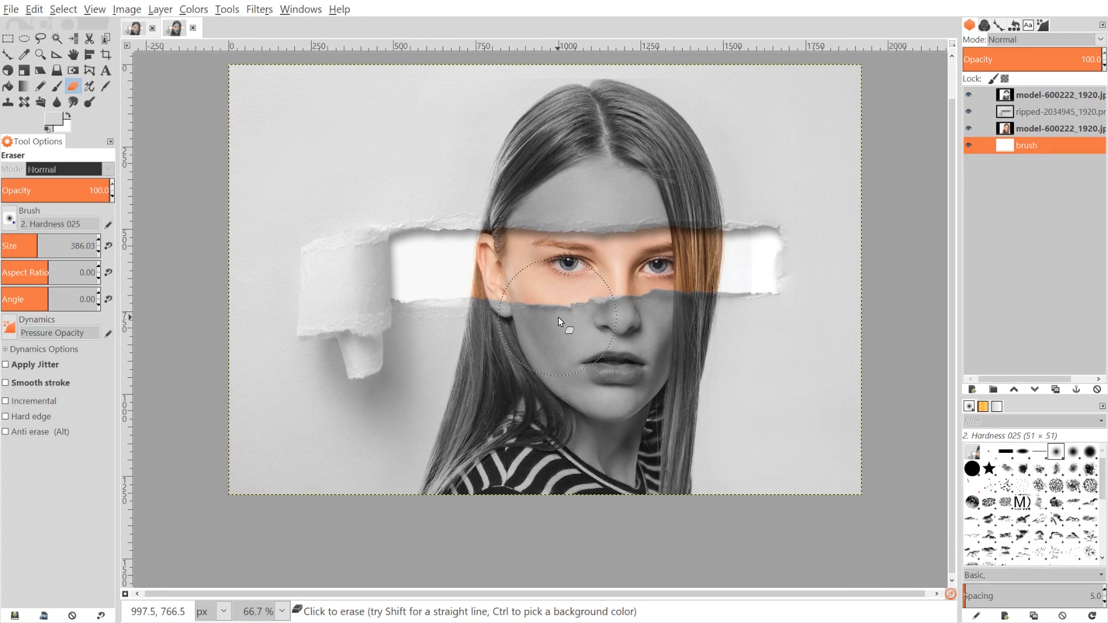
- Zoom in and erase grey face along the top and lower torn edges with a tiny brush
scroll(down, 3)
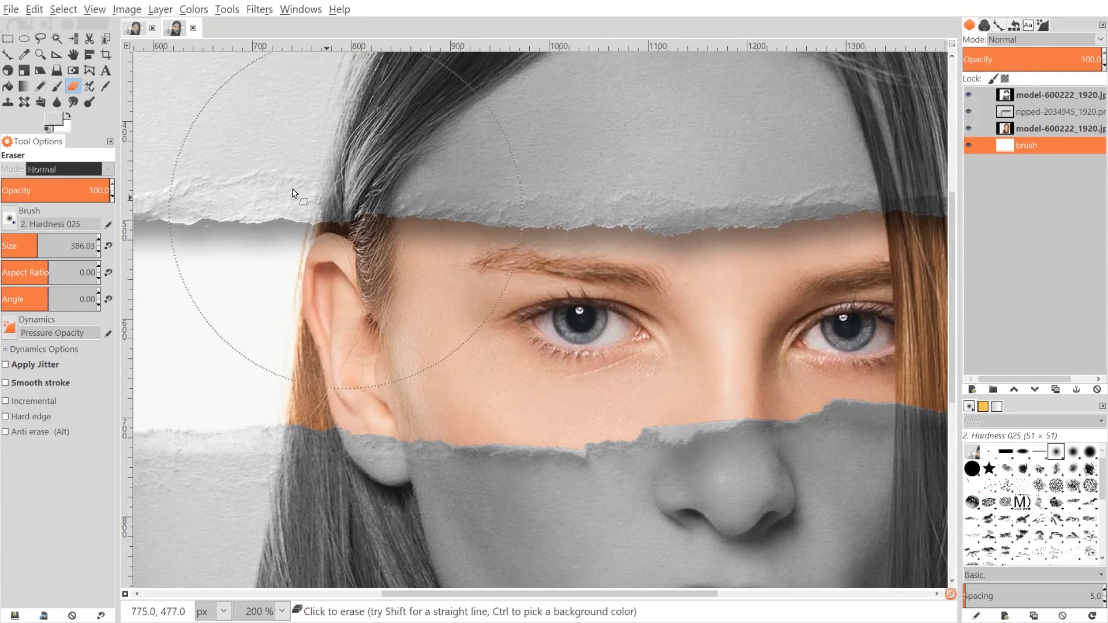
click(959, 95)
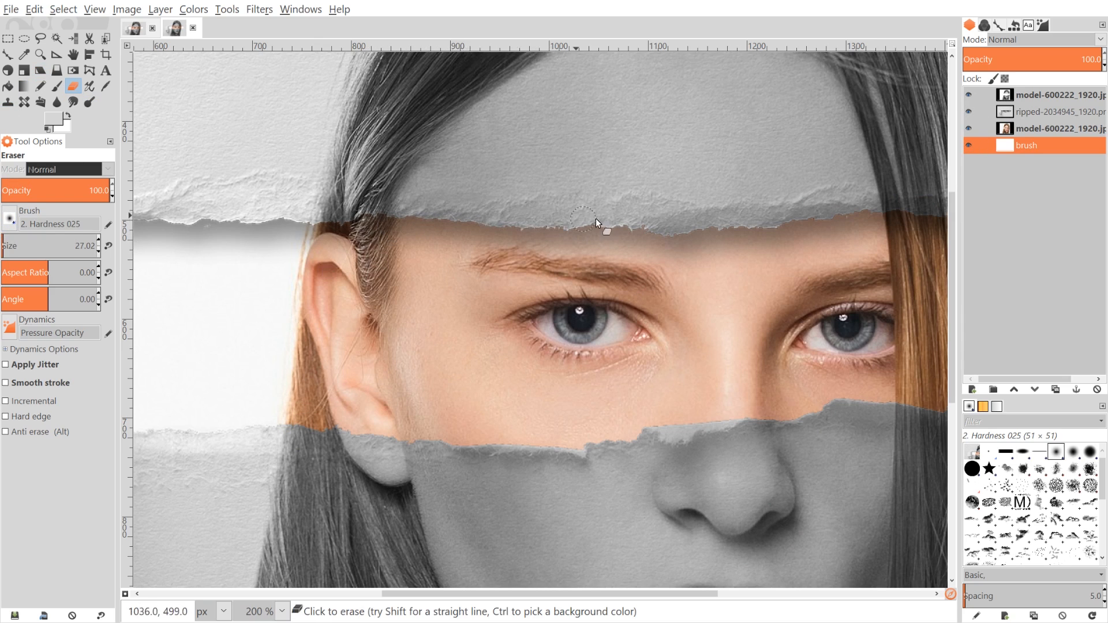
click(1053, 96)
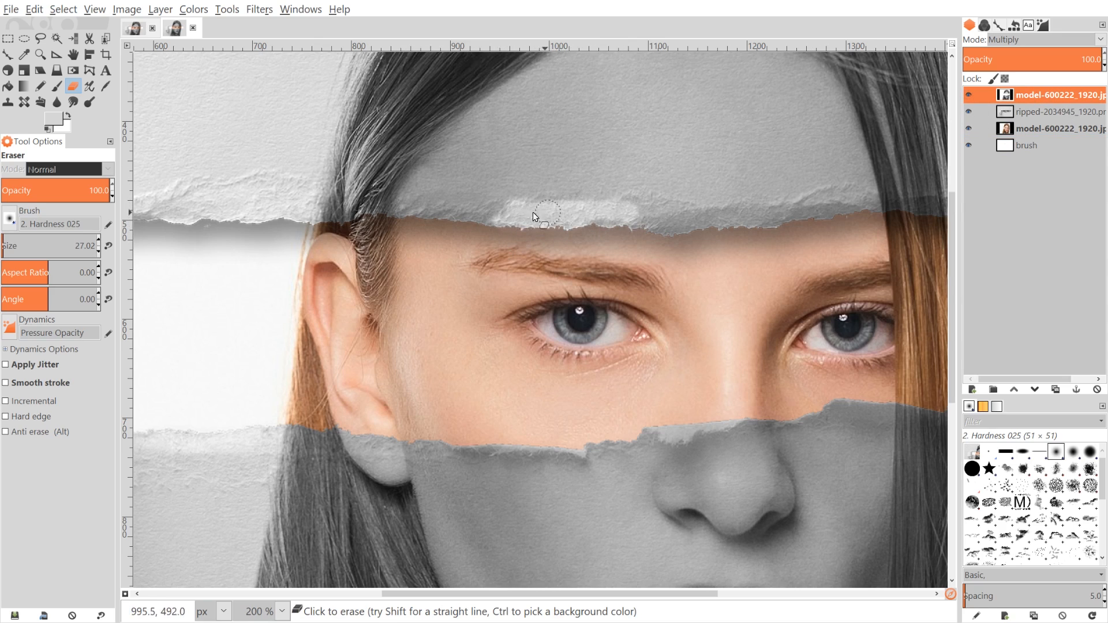
drag(541, 217, 318, 200)
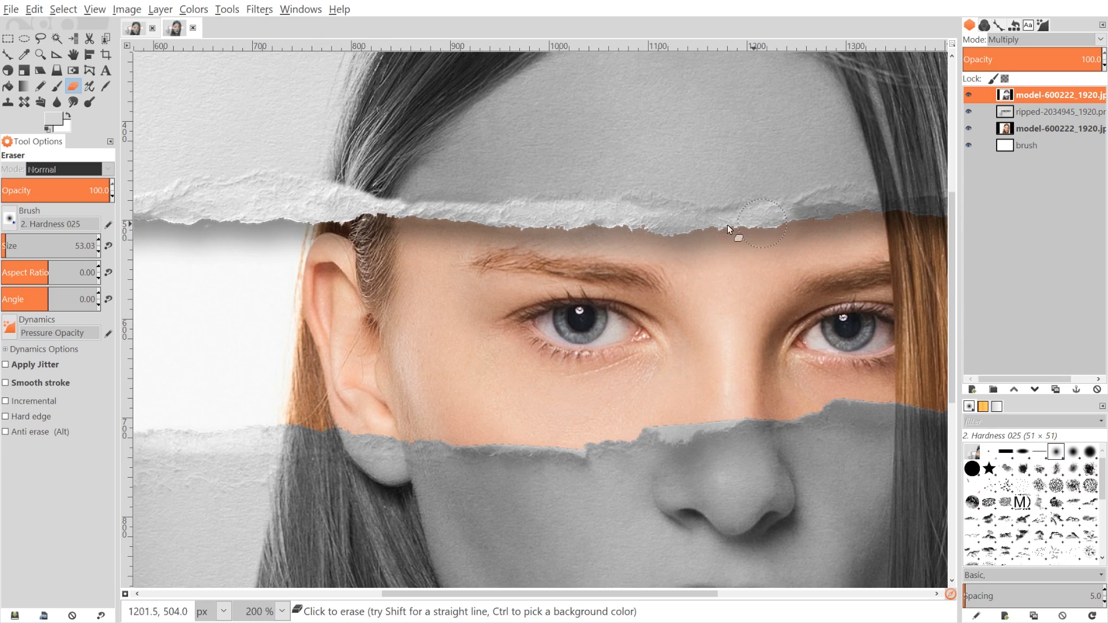
scroll(right, 3)
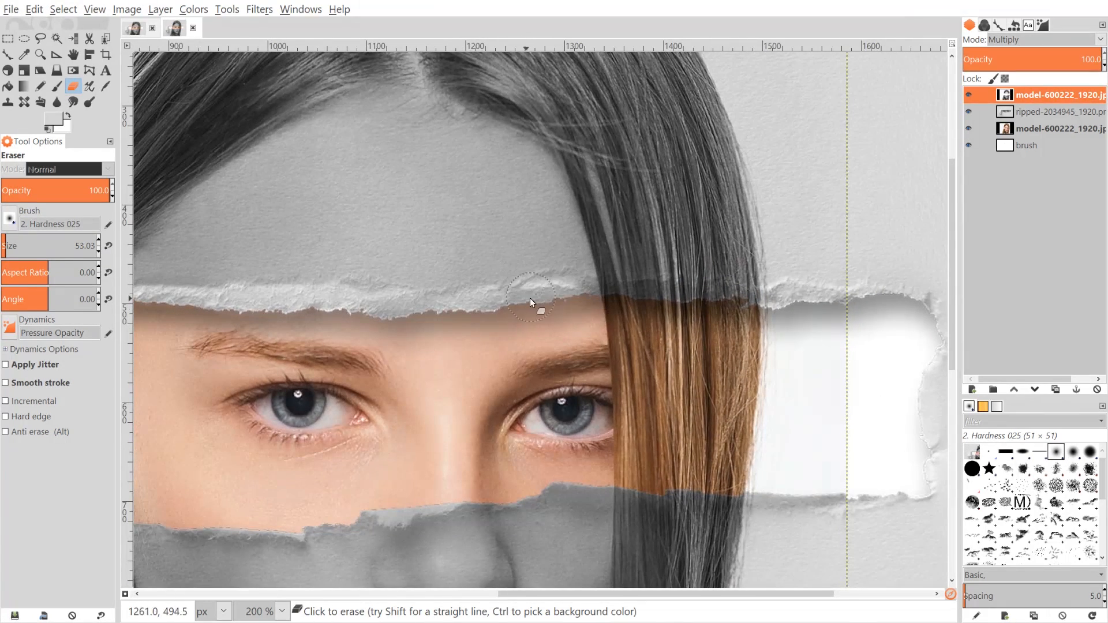
drag(533, 304, 685, 308)
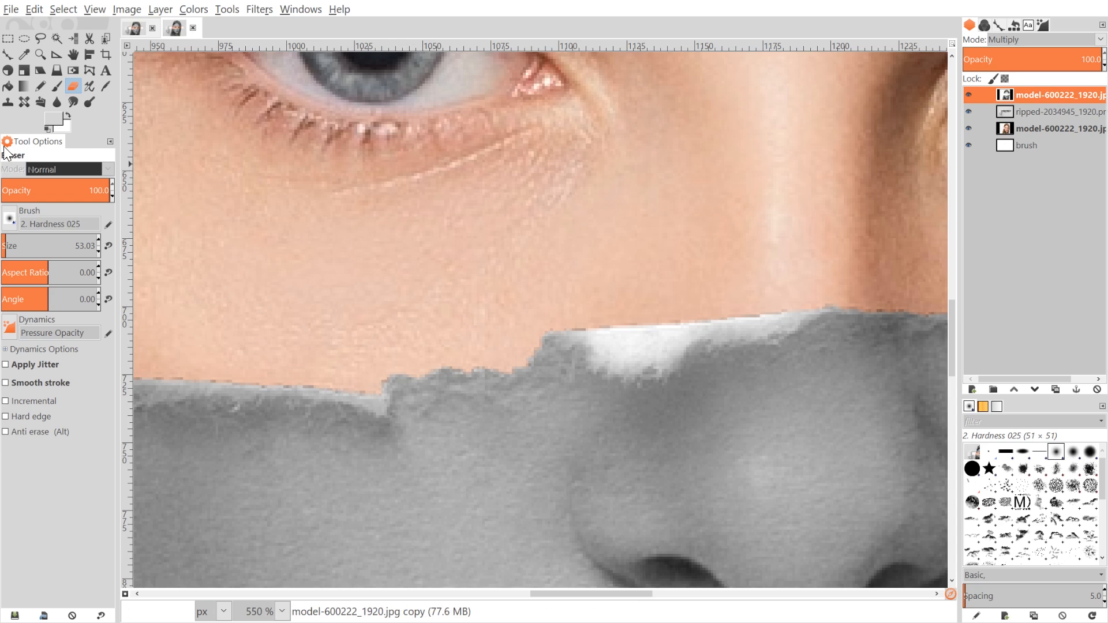
drag(70, 246, 56, 246)
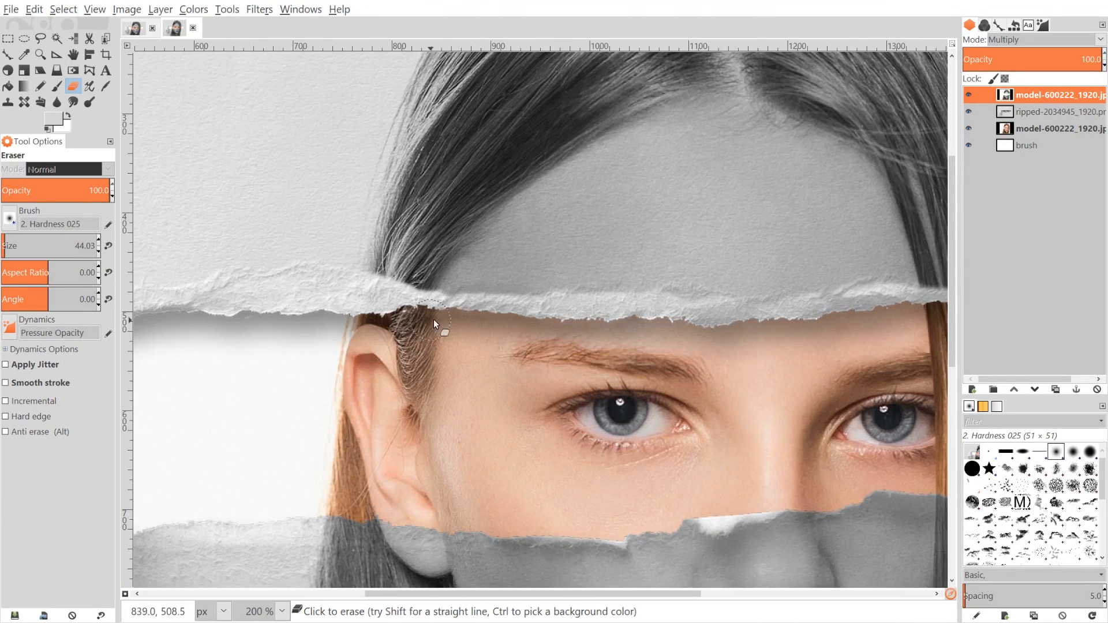
drag(434, 324, 703, 328)
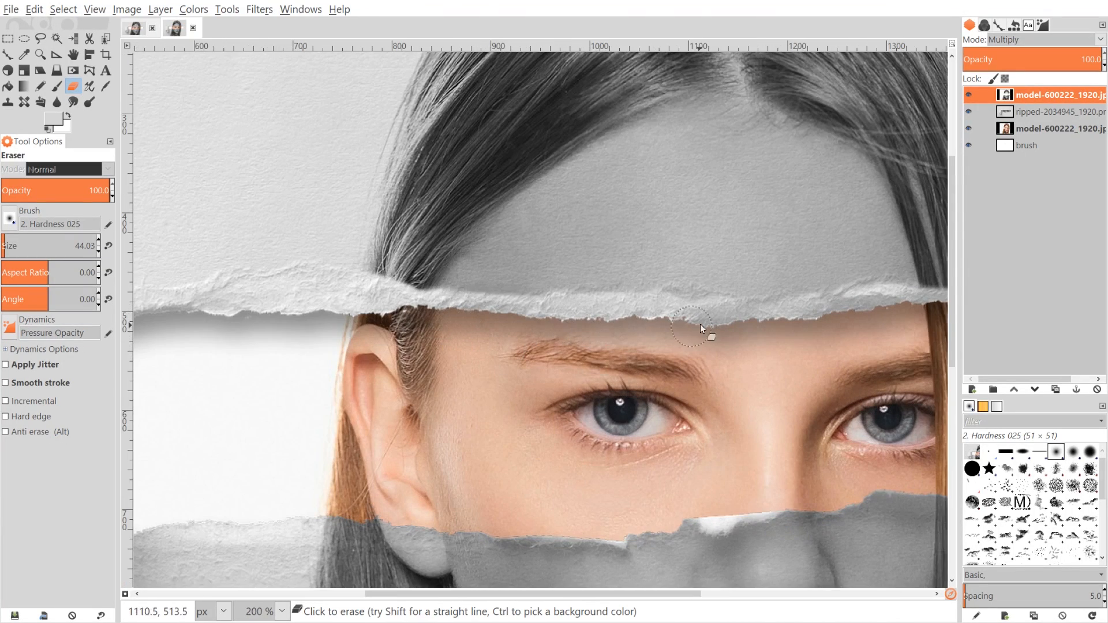